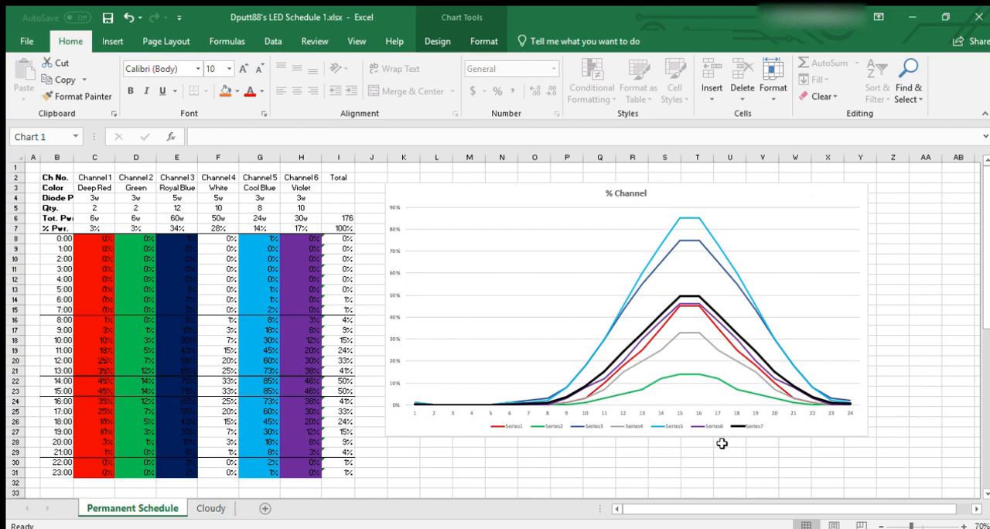
mouse_move(497, 412)
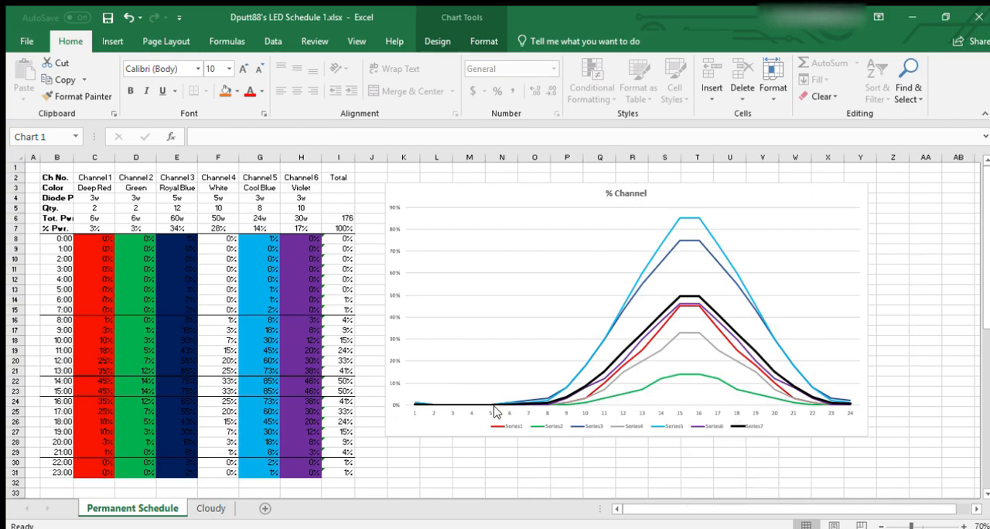
click(94, 381)
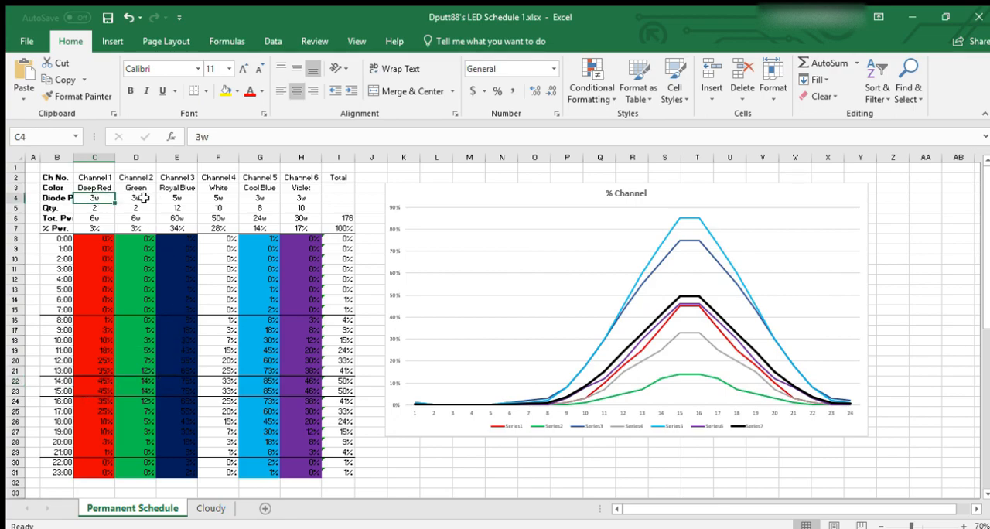
click(260, 198)
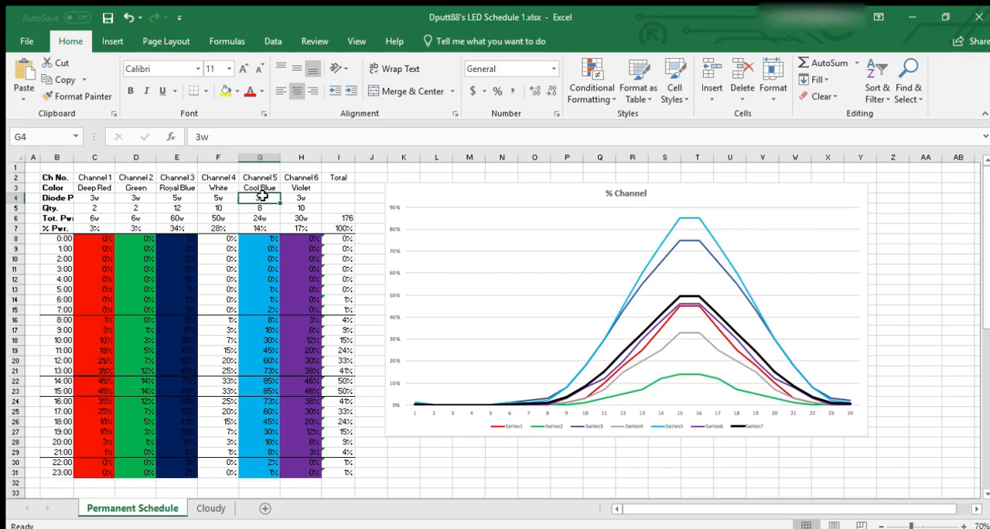
click(300, 198)
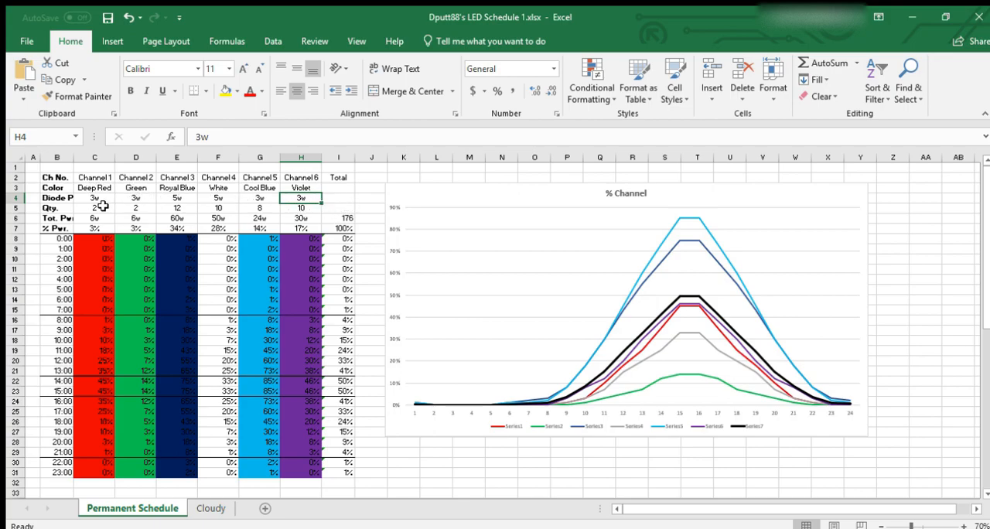
click(176, 198)
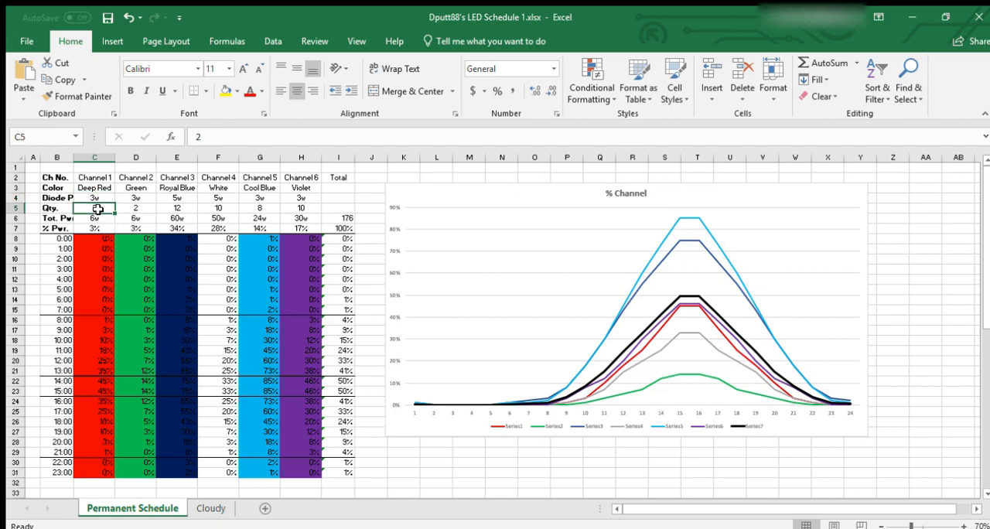
click(177, 207)
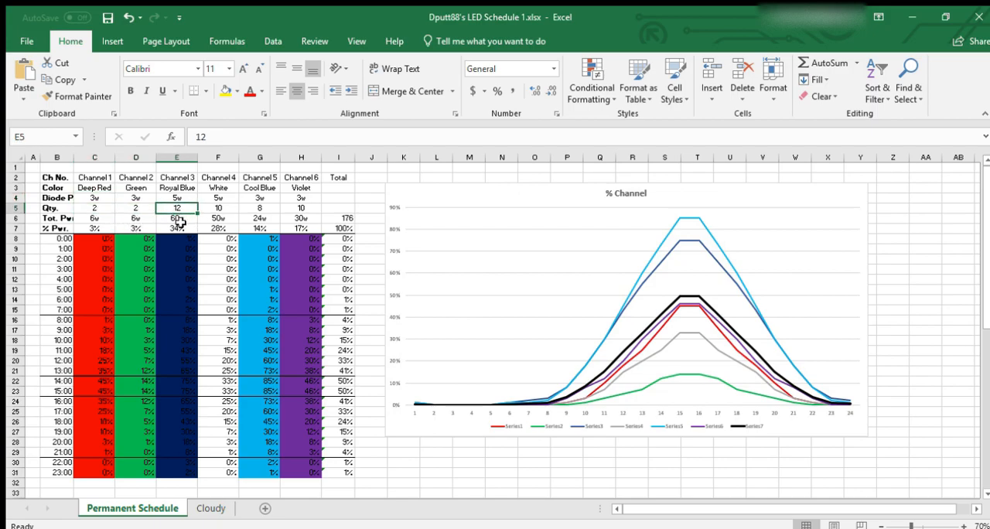
mouse_move(185, 213)
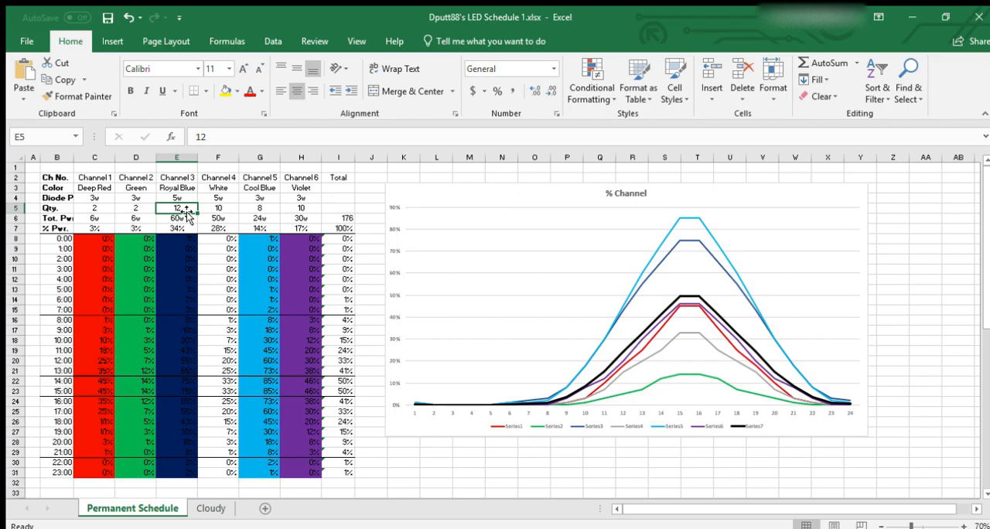
click(94, 207)
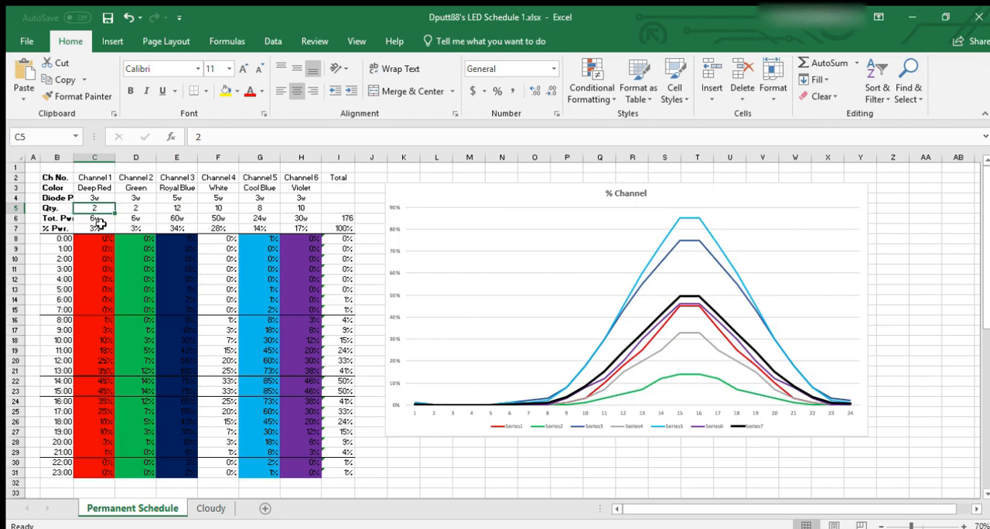
click(176, 218)
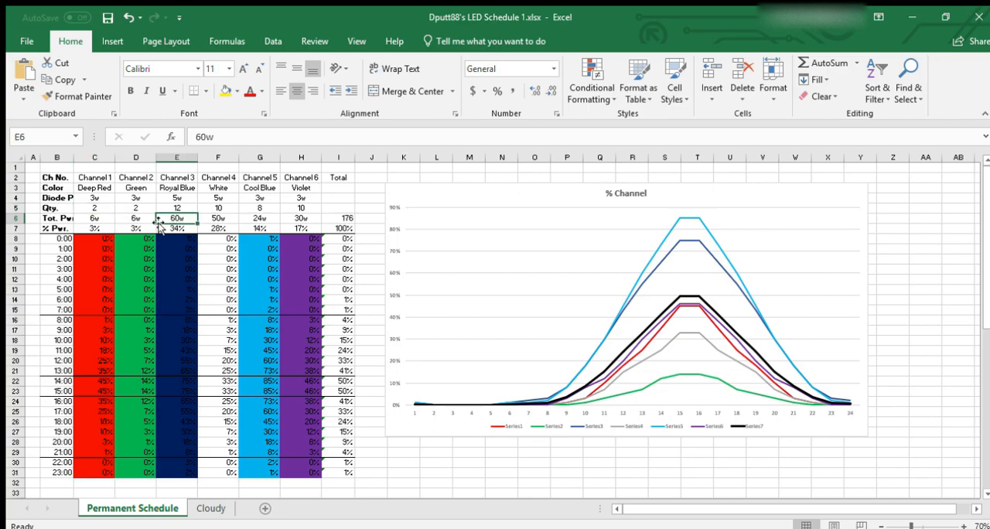
click(94, 217)
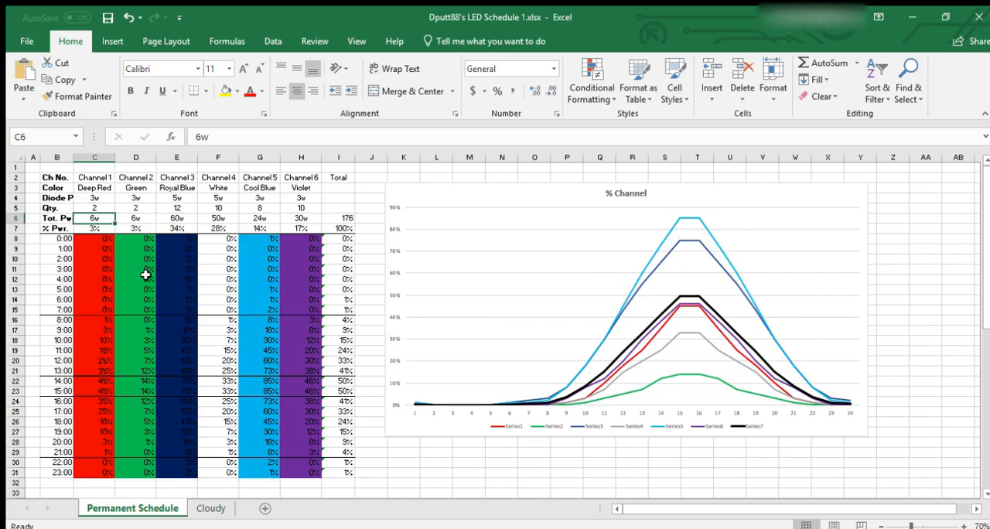
mouse_move(118, 244)
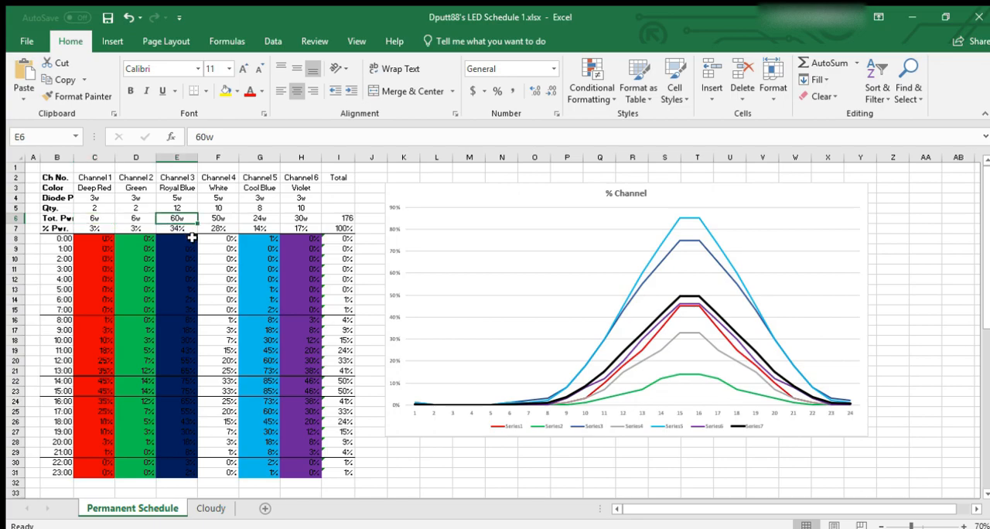
mouse_move(190, 274)
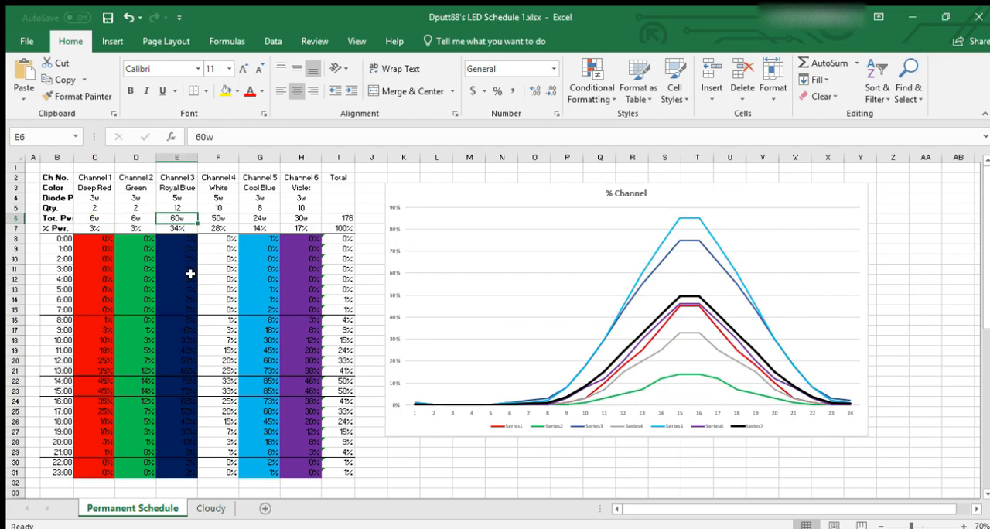
mouse_move(185, 244)
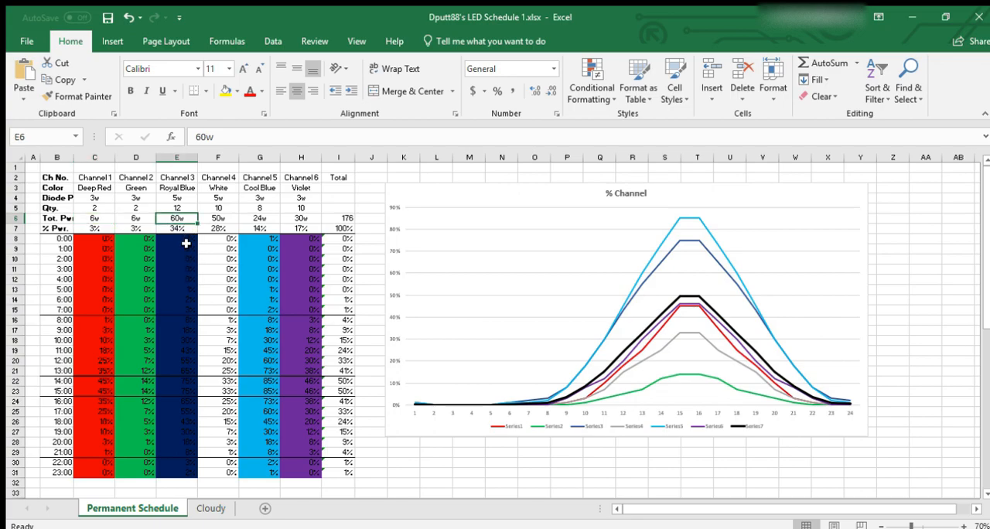
mouse_move(84, 219)
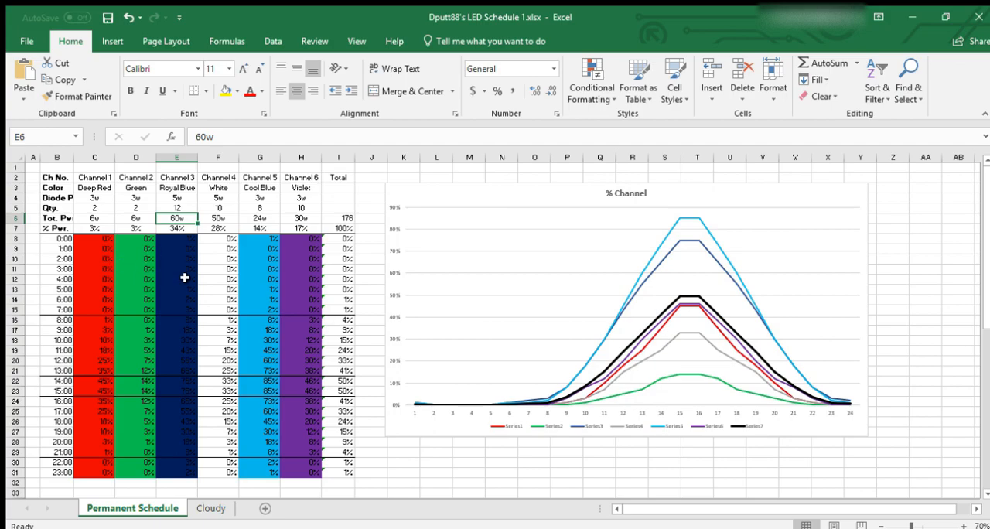
mouse_move(96, 244)
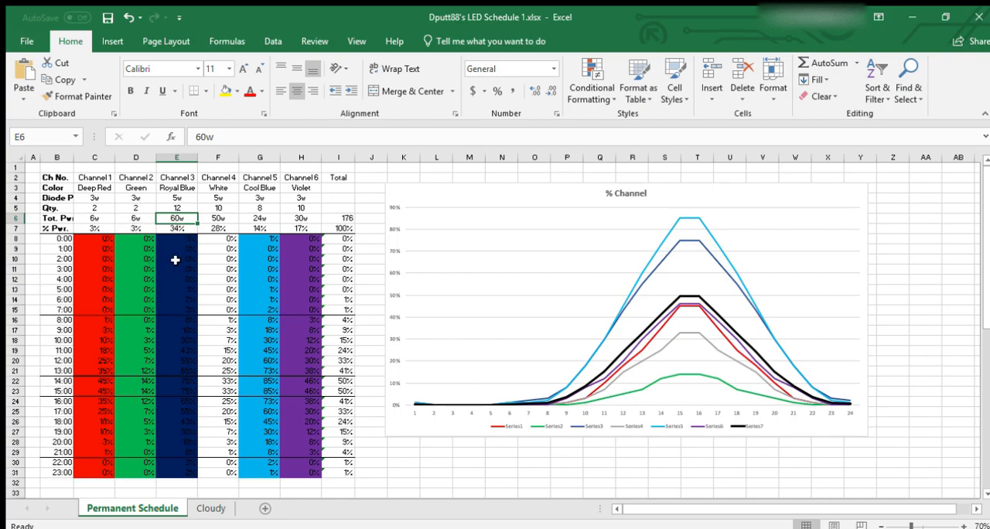
scroll(down, 3)
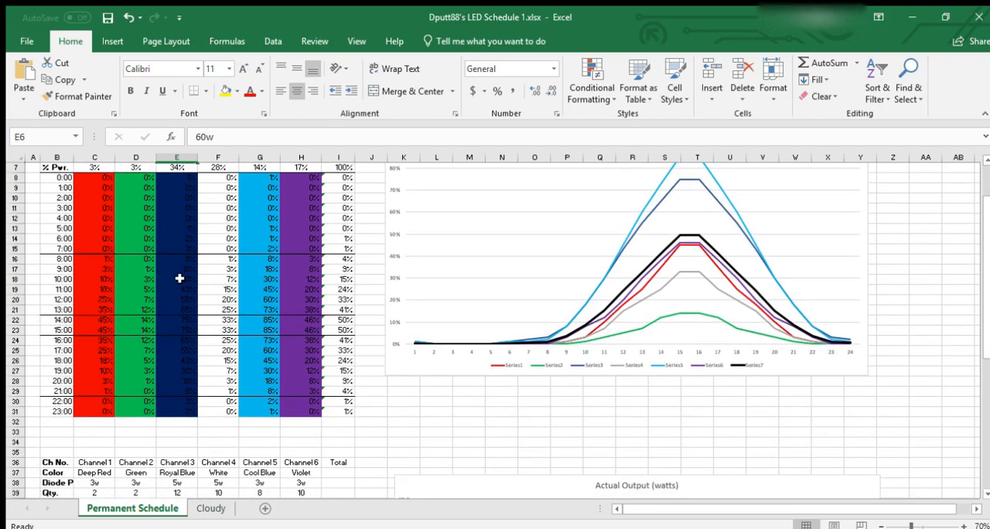
scroll(up, 3)
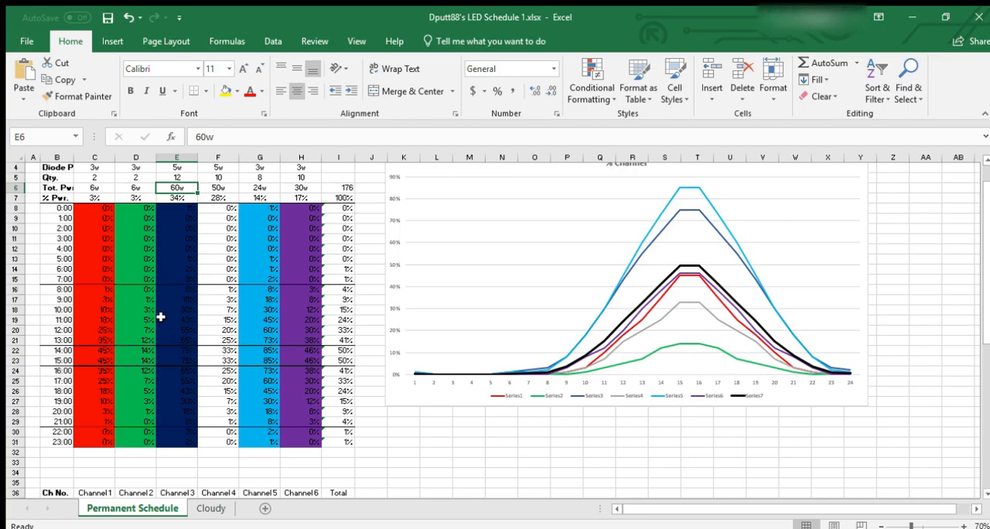
mouse_move(99, 247)
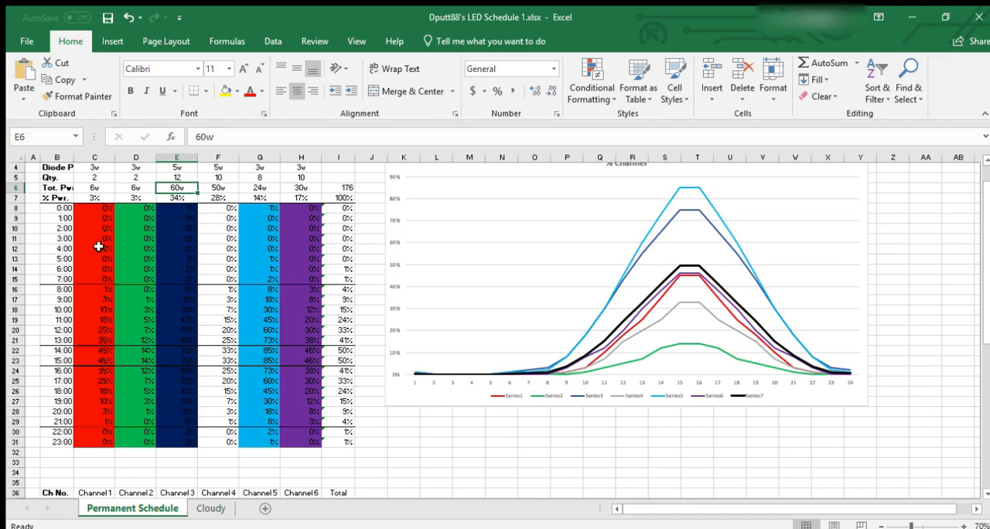
click(94, 309)
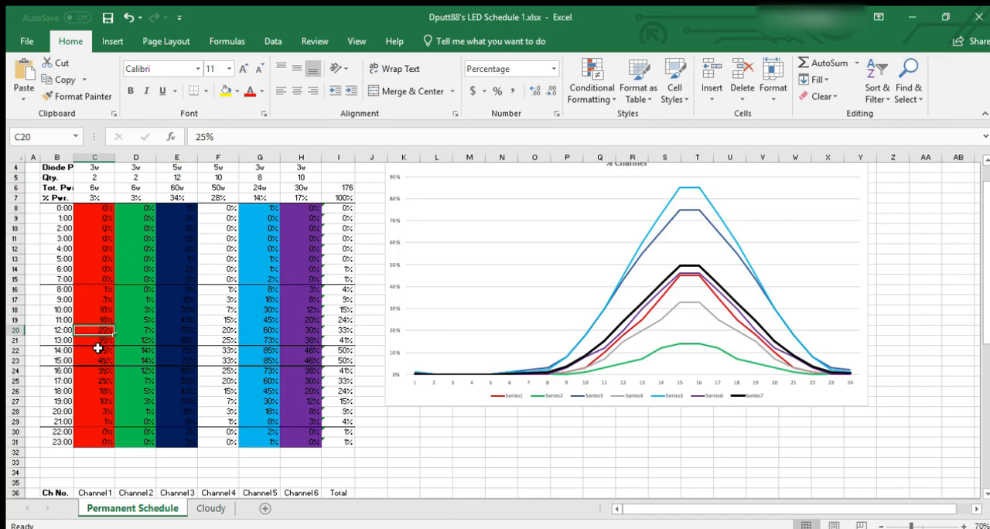
click(94, 359)
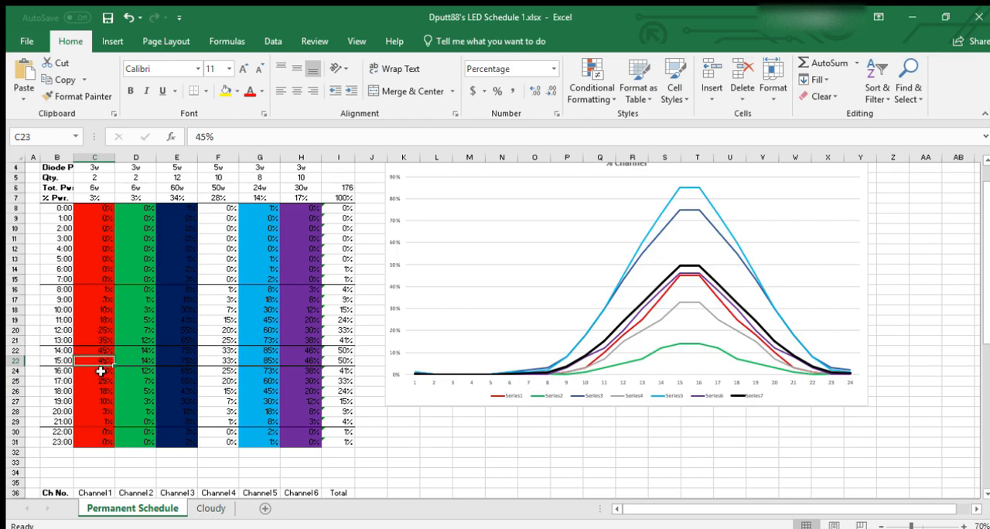
click(94, 389)
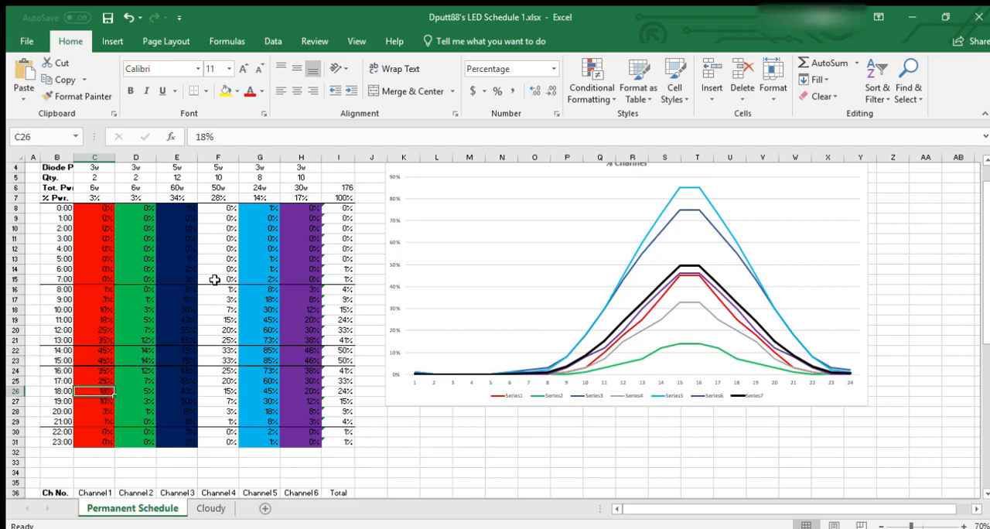
scroll(down, 3)
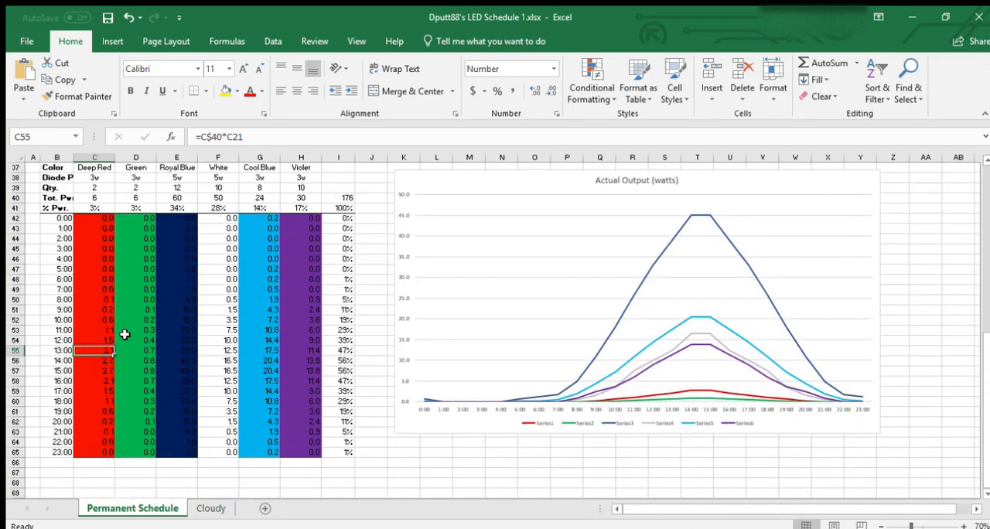
mouse_move(136, 337)
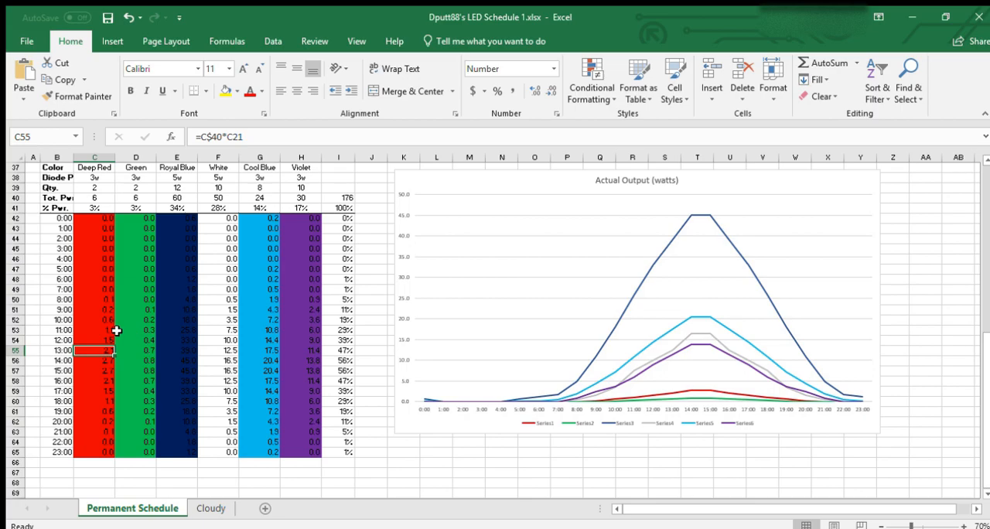
mouse_move(98, 294)
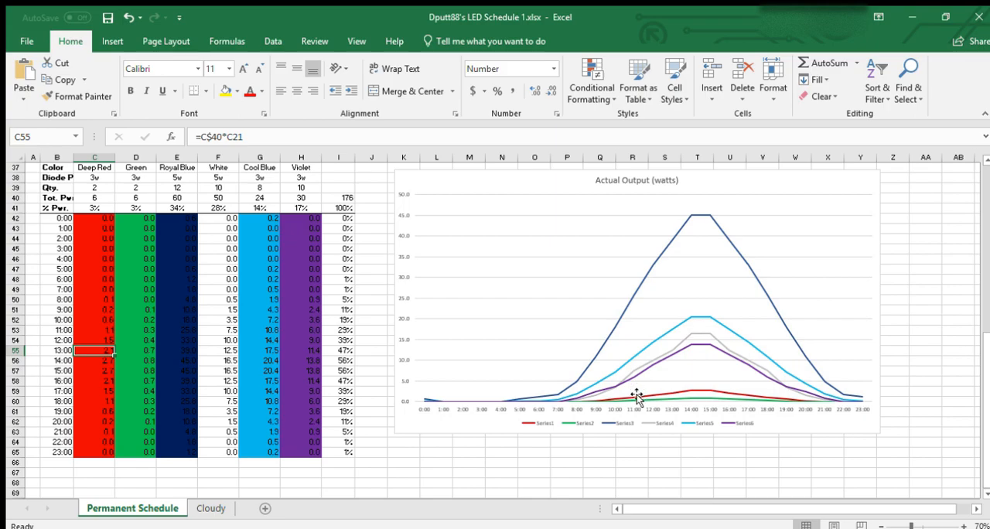
mouse_move(431, 360)
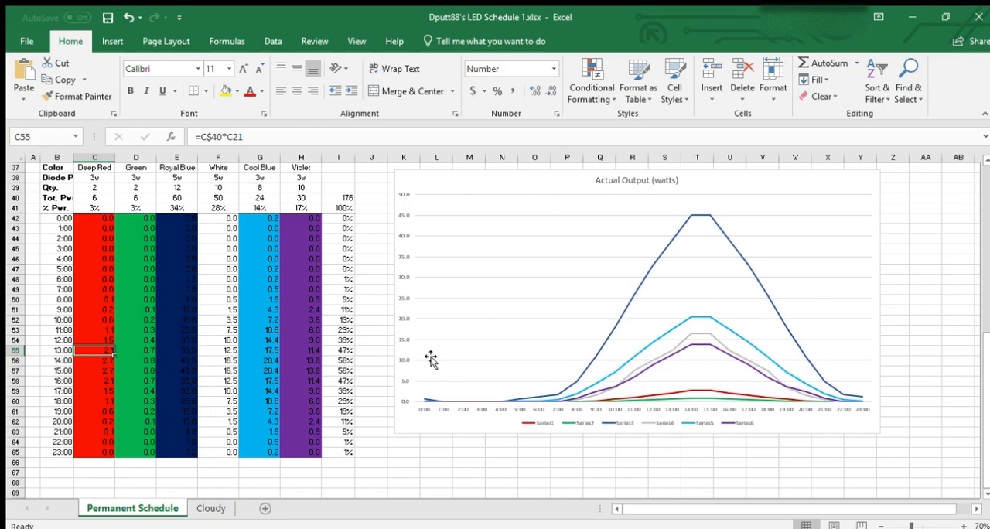
scroll(up, 3)
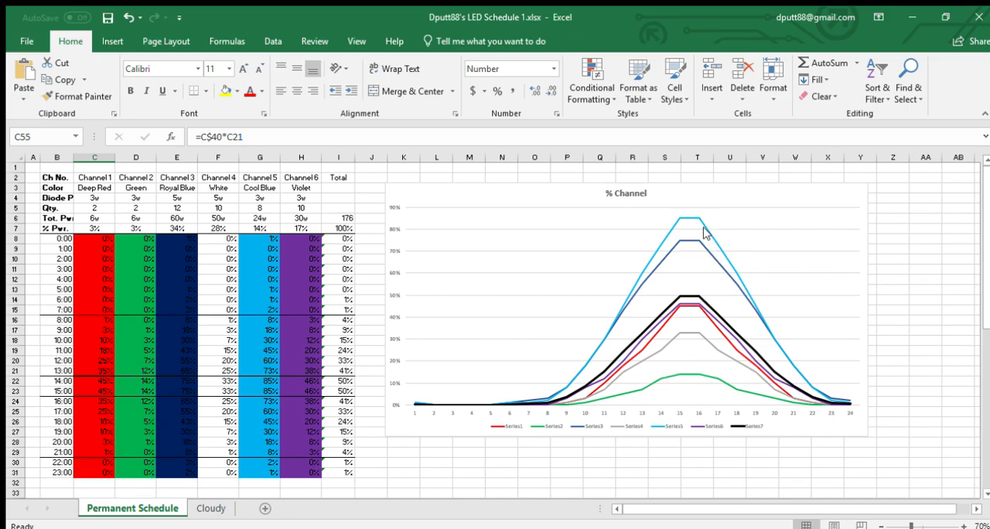
mouse_move(680, 327)
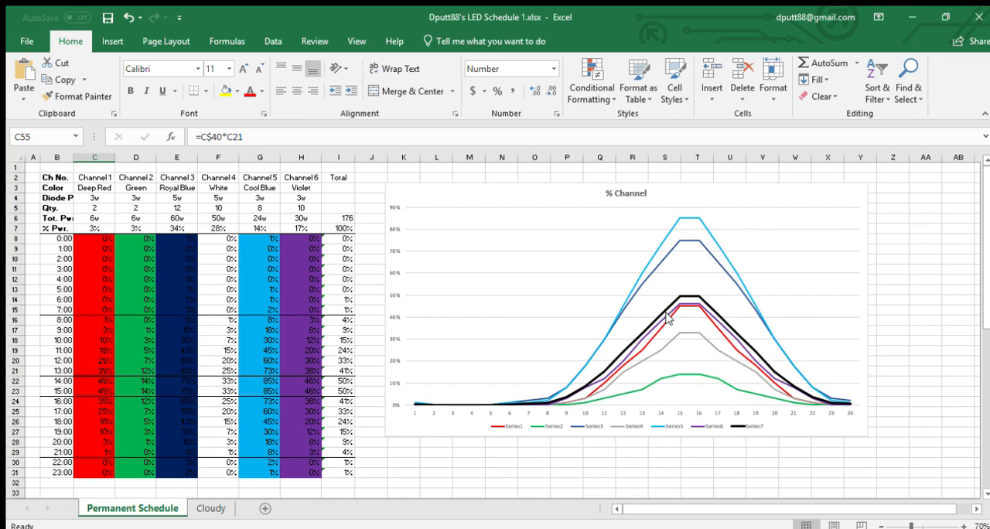
mouse_move(678, 308)
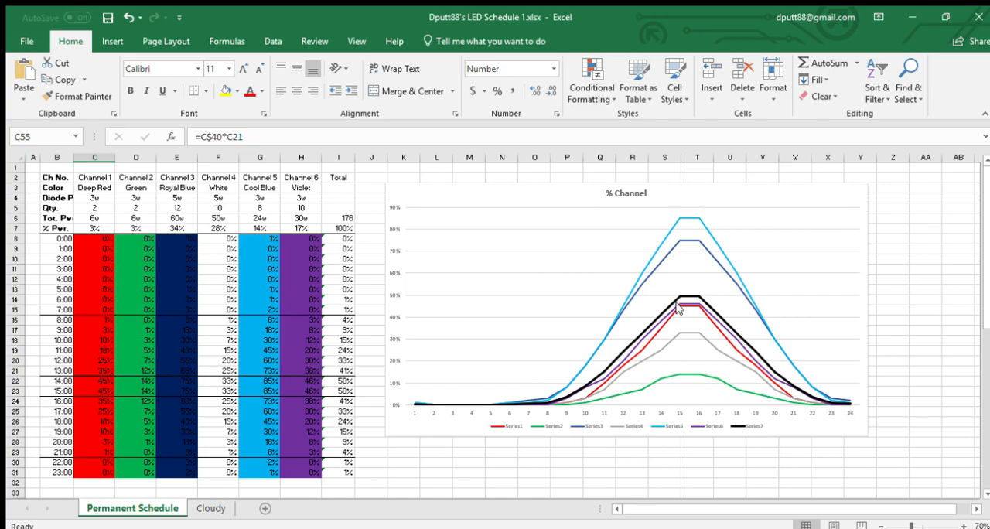
mouse_move(684, 318)
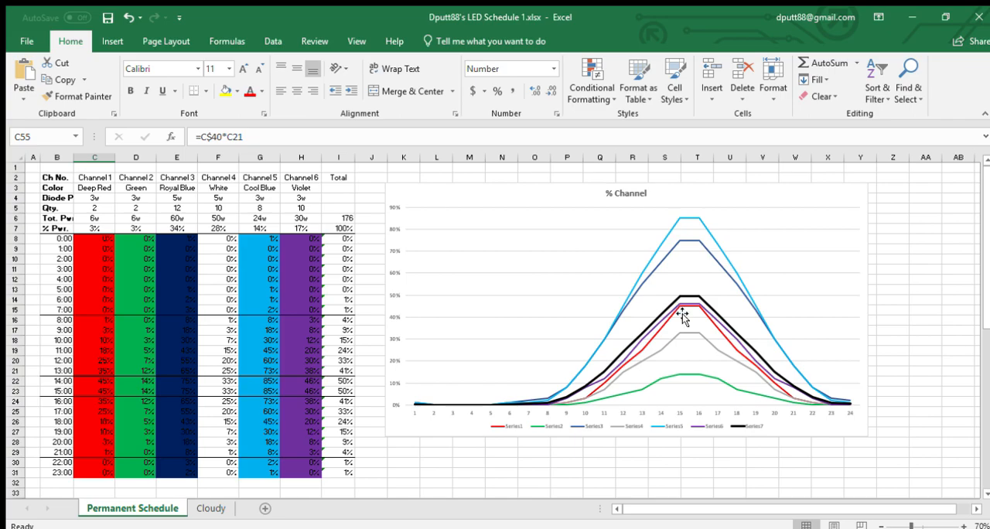
mouse_move(693, 337)
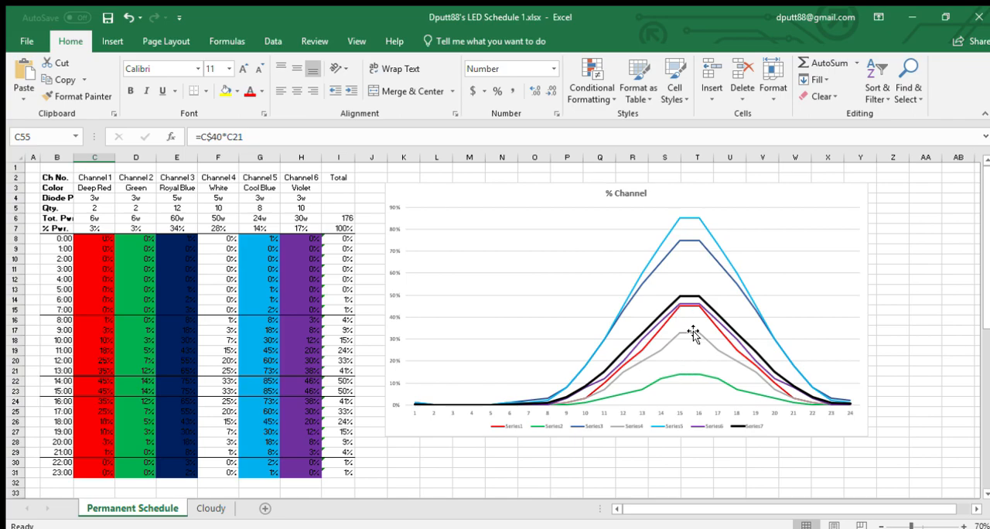
mouse_move(693, 218)
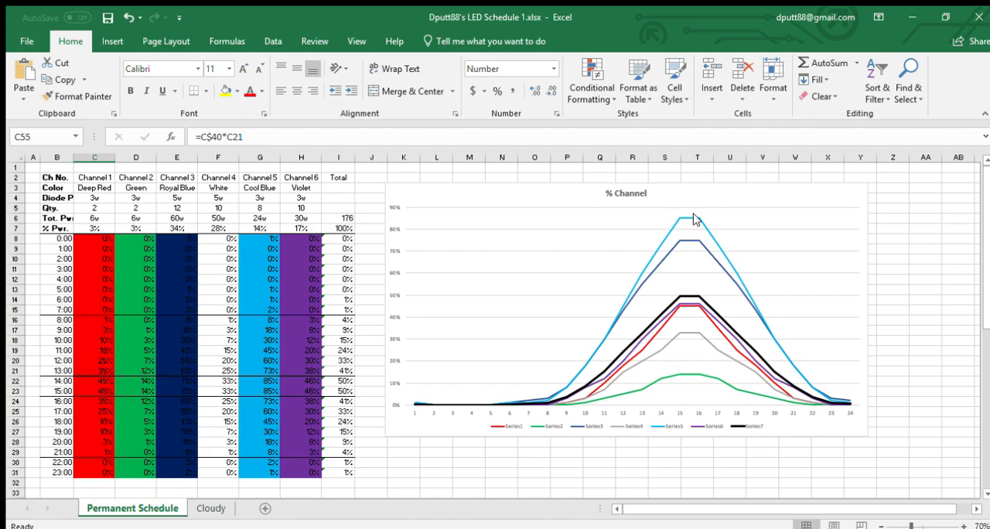
mouse_move(690, 244)
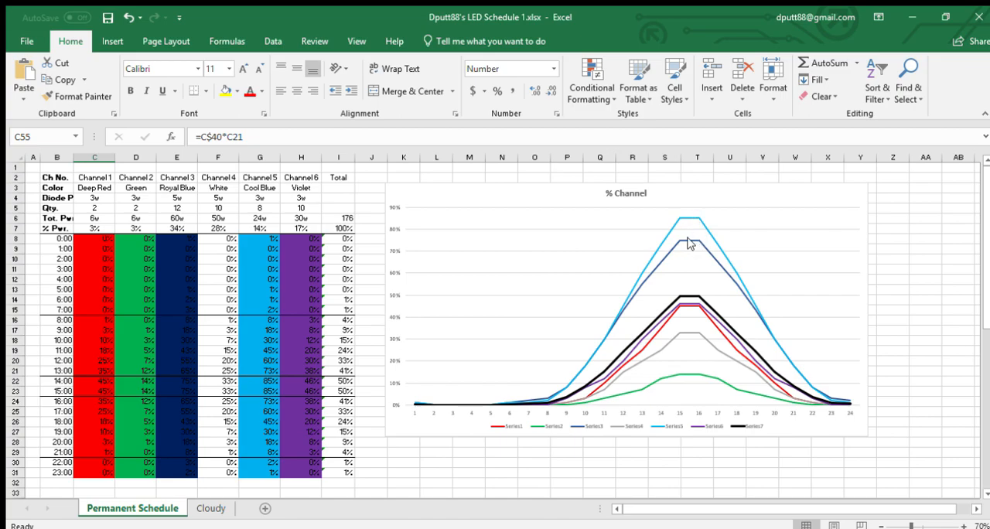
mouse_move(694, 250)
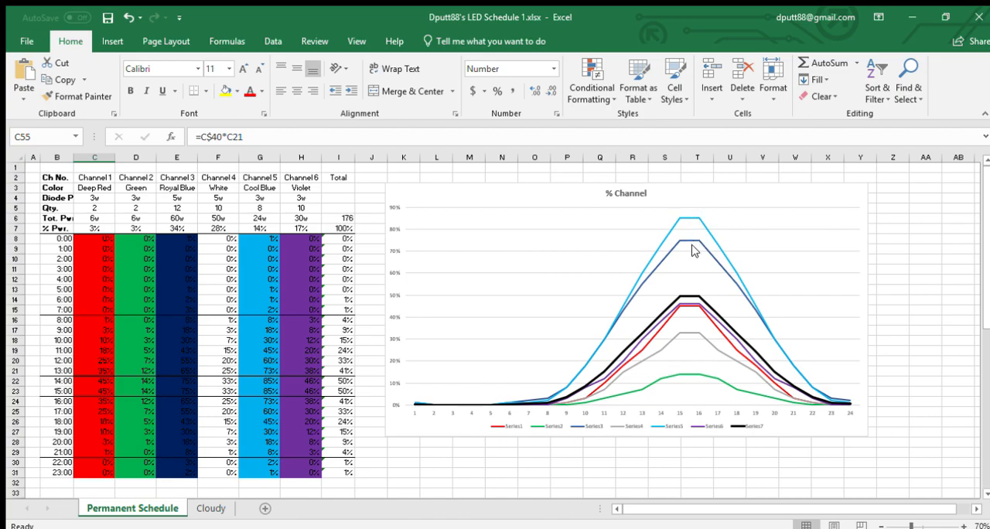
mouse_move(486, 270)
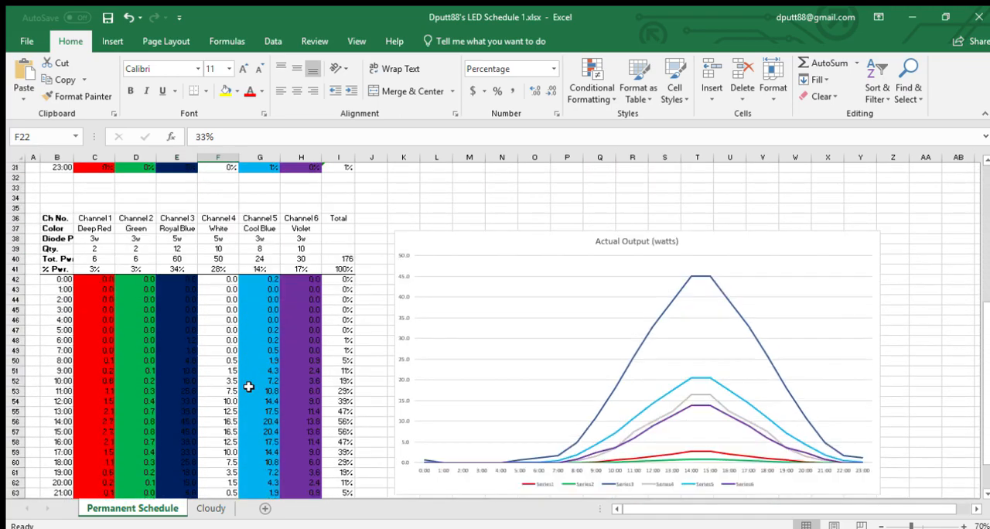
click(94, 360)
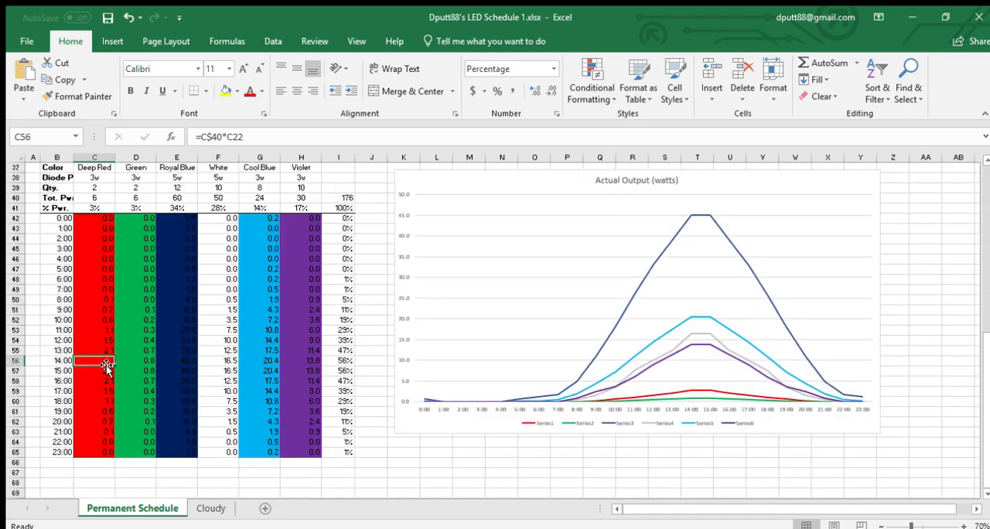
click(176, 361)
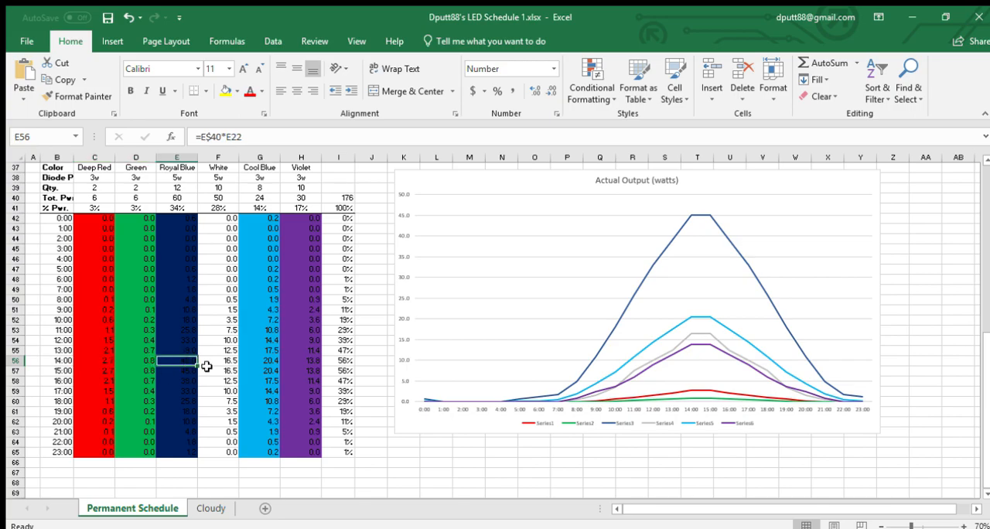
click(218, 362)
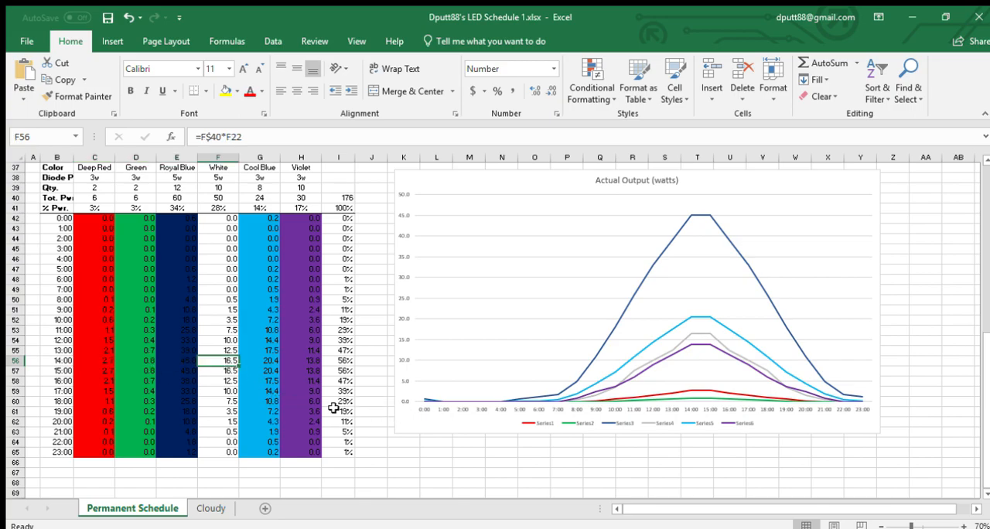
mouse_move(662, 357)
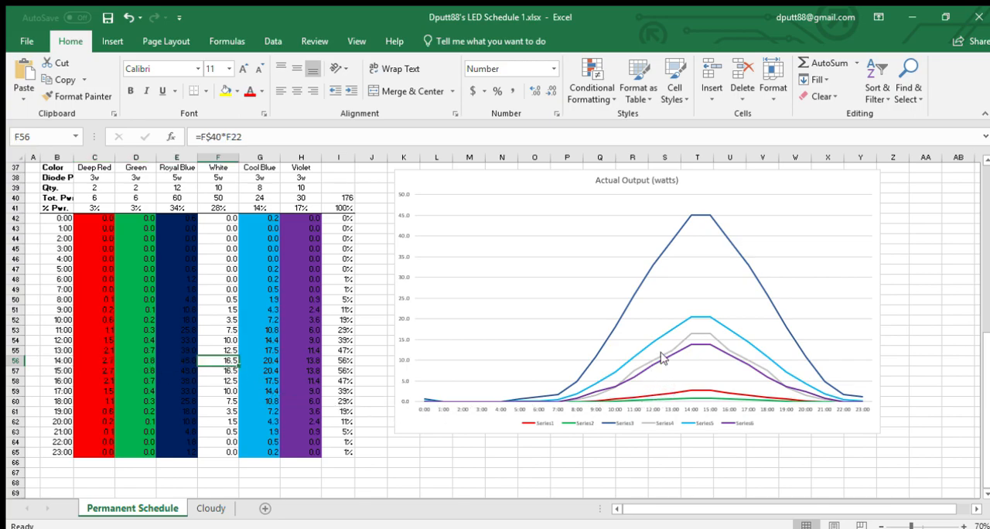
mouse_move(618, 409)
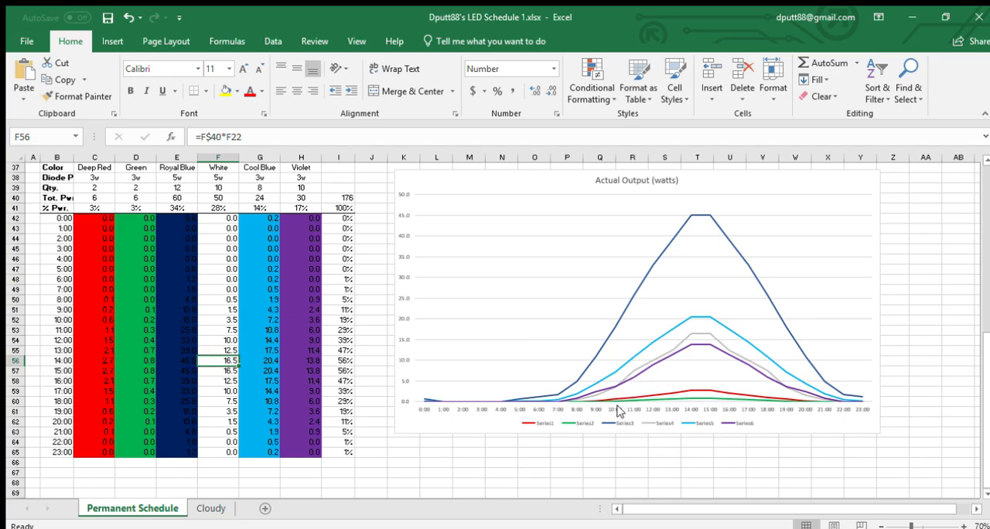
mouse_move(621, 380)
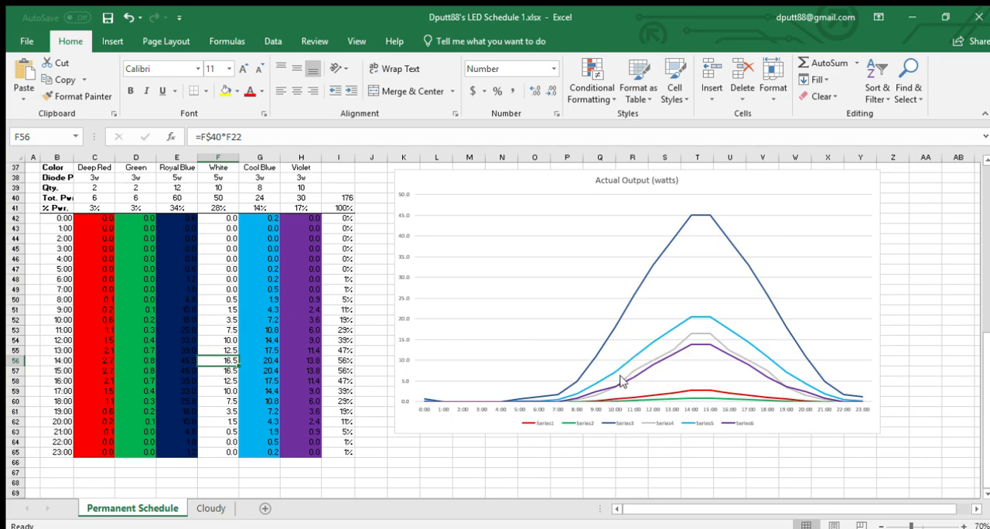
mouse_move(611, 323)
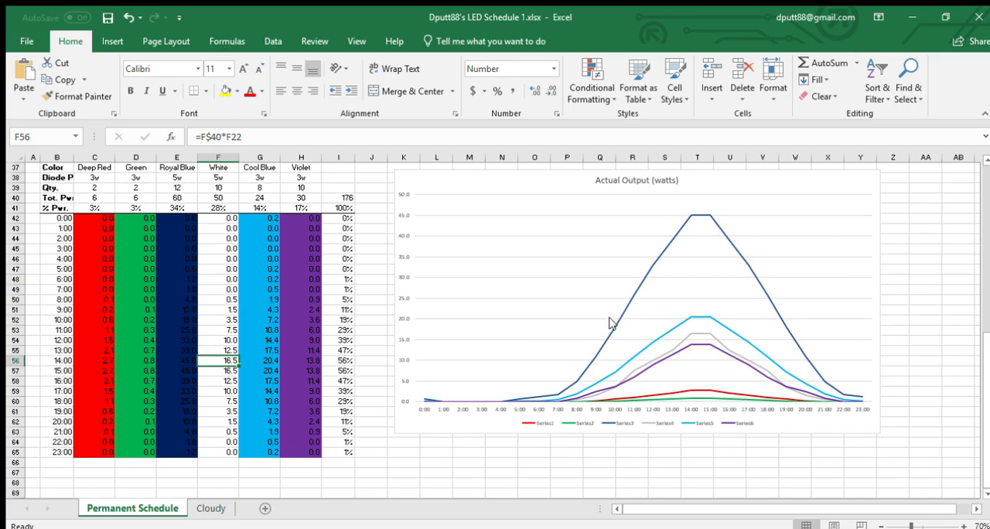
mouse_move(606, 387)
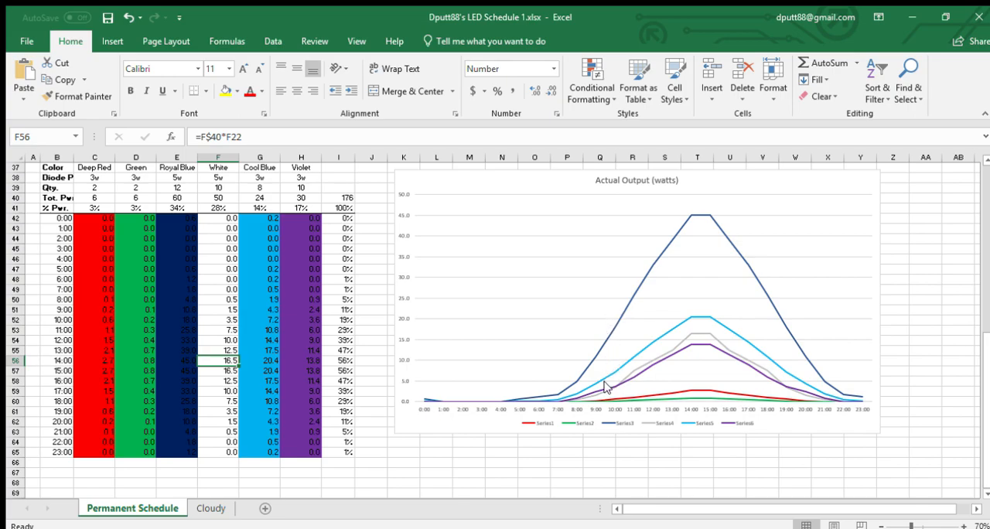
mouse_move(622, 348)
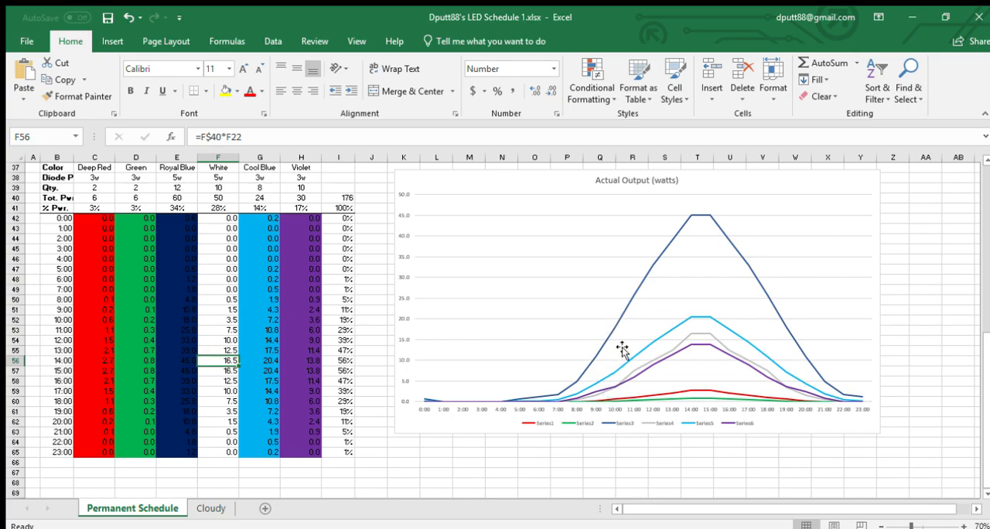
mouse_move(611, 334)
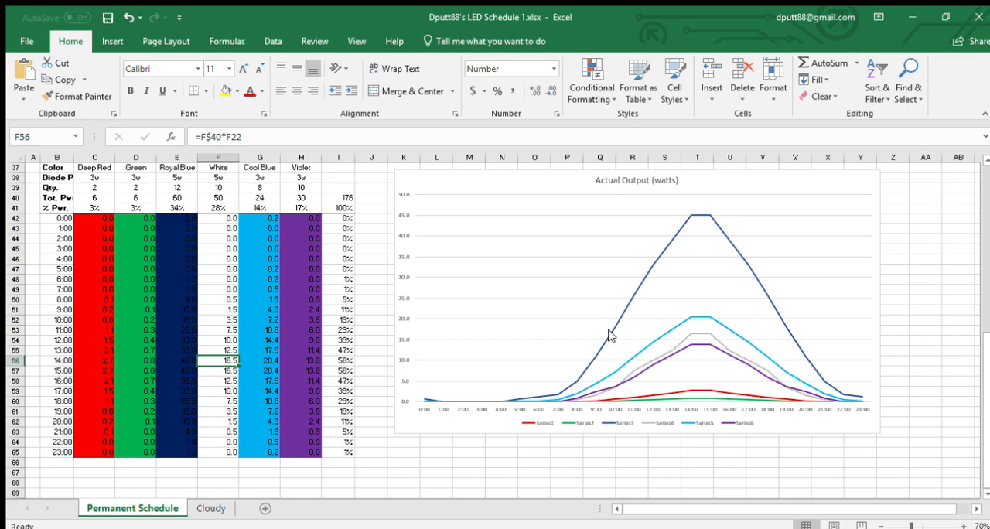
mouse_move(611, 329)
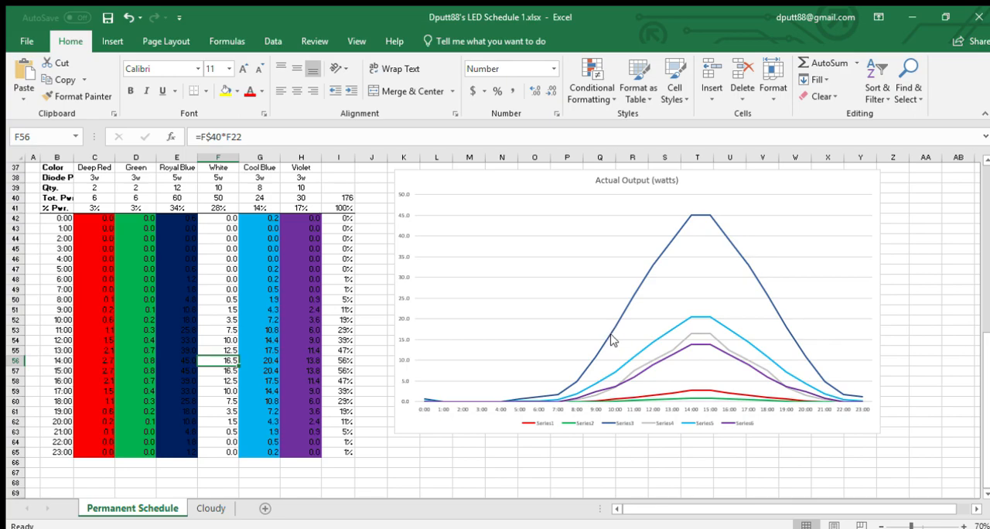
mouse_move(609, 374)
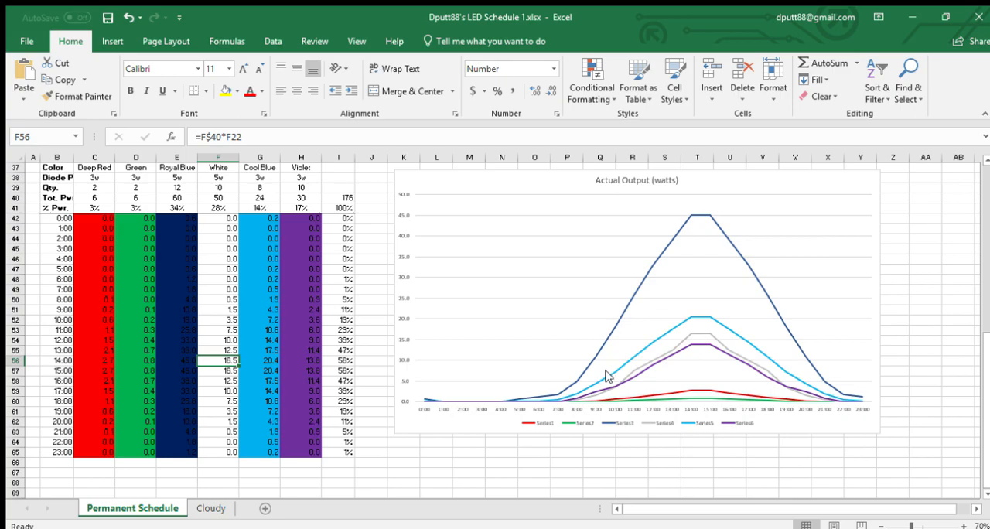
mouse_move(609, 388)
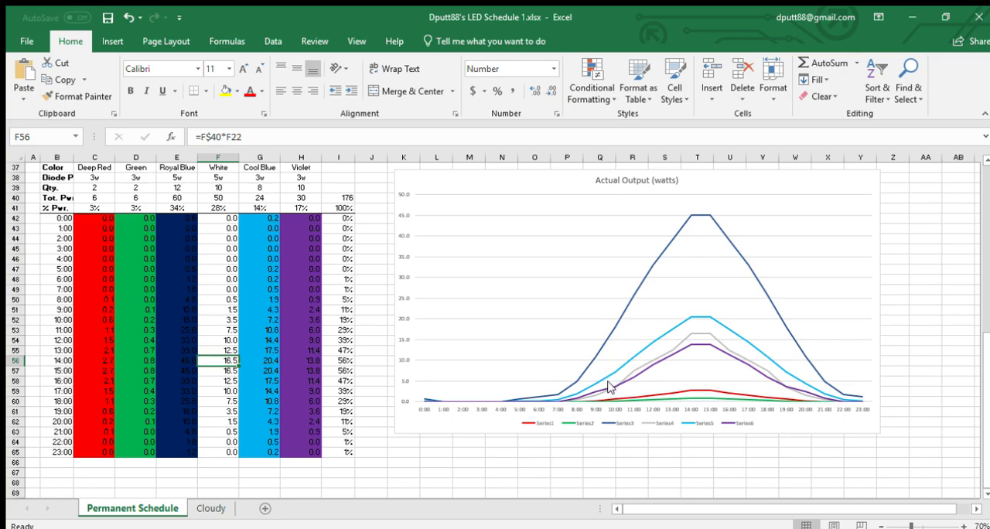
mouse_move(612, 396)
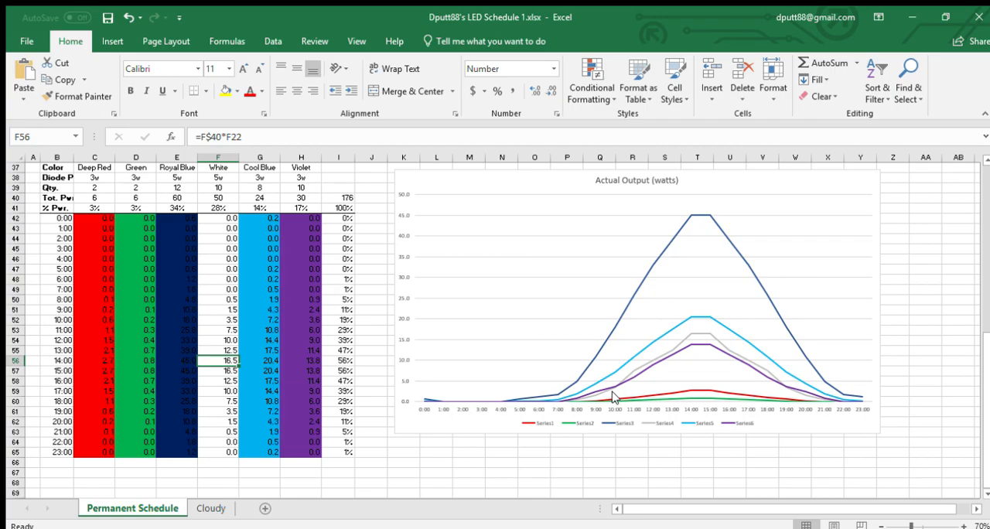
mouse_move(634, 401)
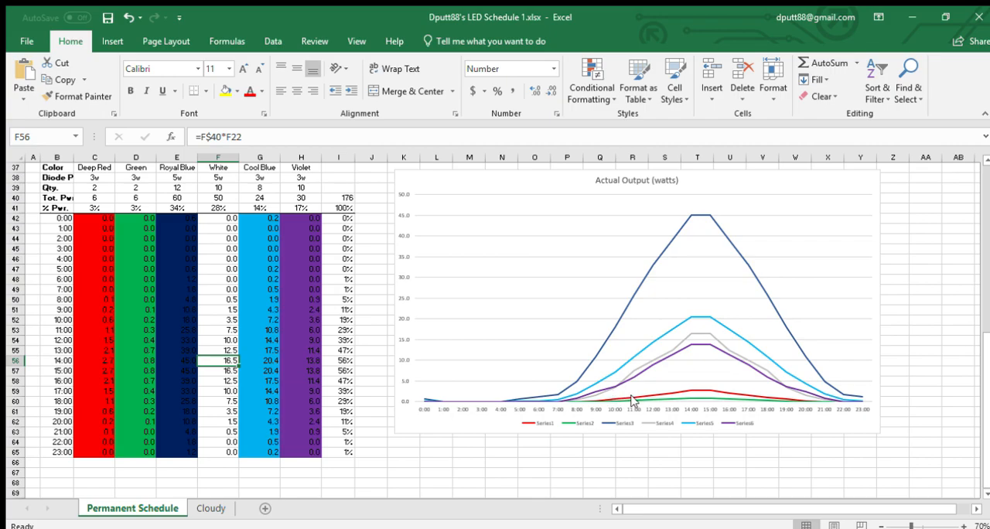
mouse_move(670, 400)
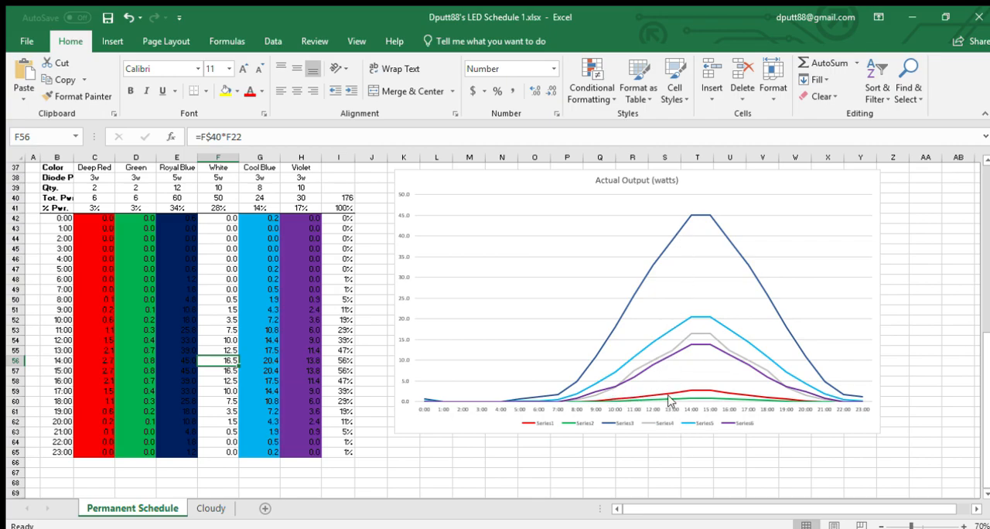
mouse_move(680, 402)
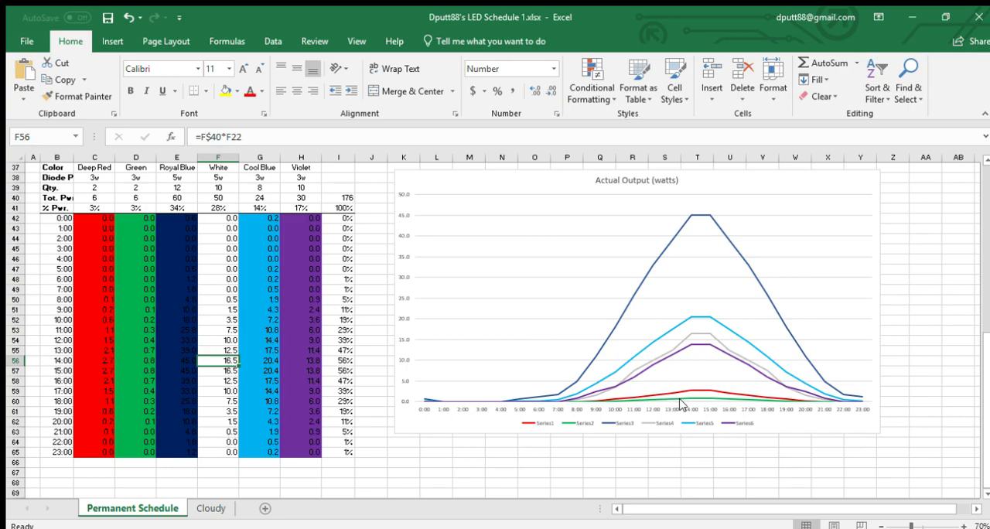
mouse_move(669, 402)
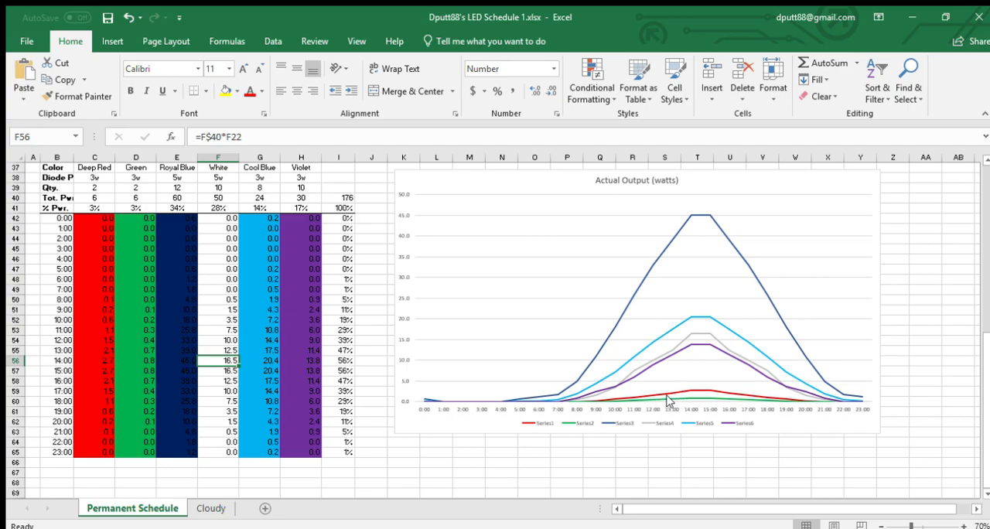
mouse_move(657, 409)
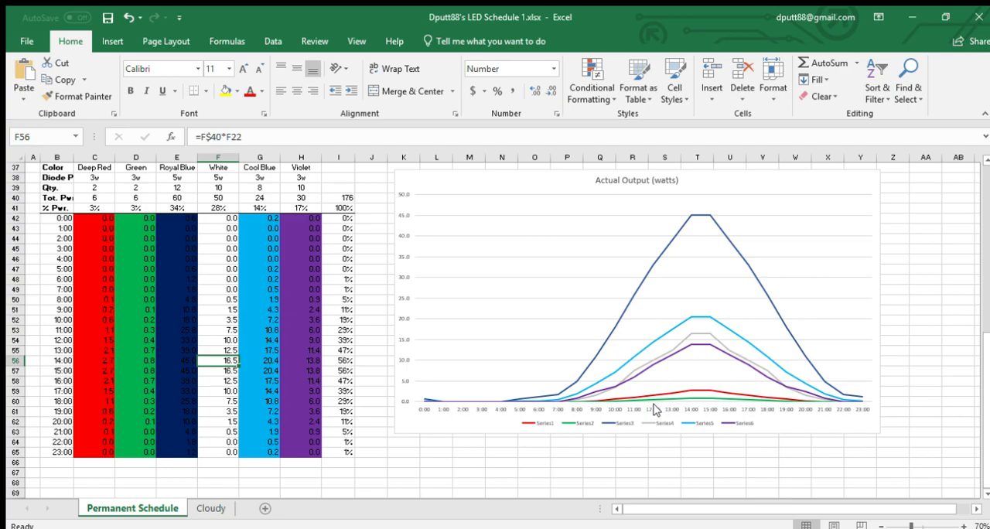
mouse_move(693, 389)
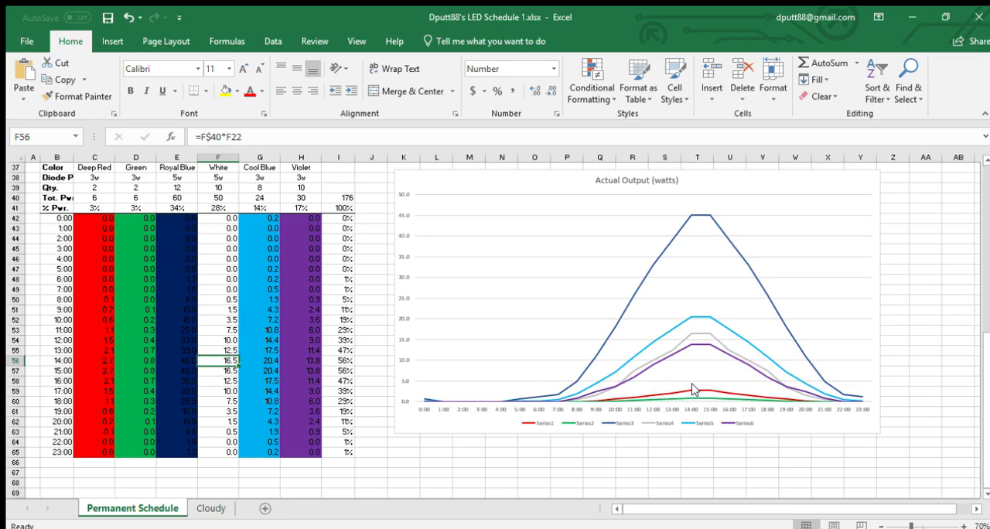
mouse_move(689, 346)
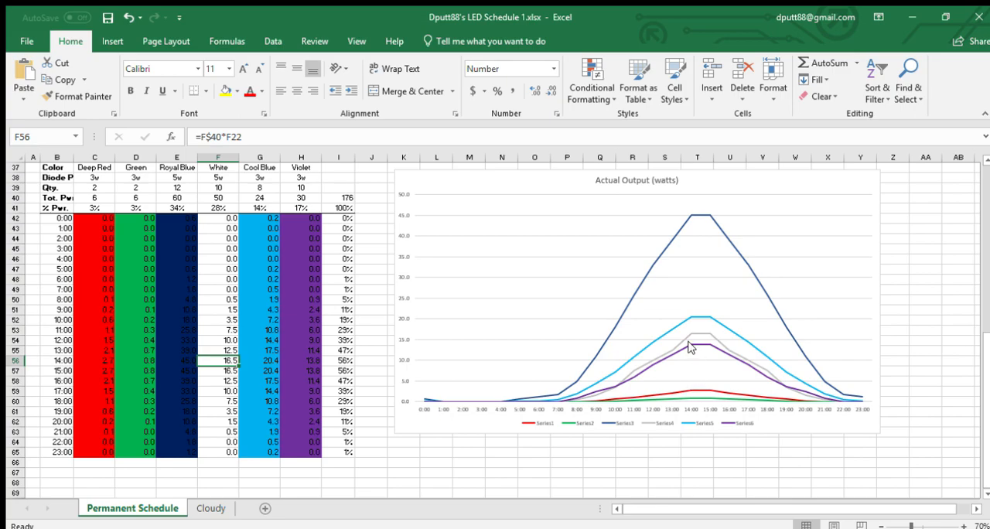
mouse_move(702, 232)
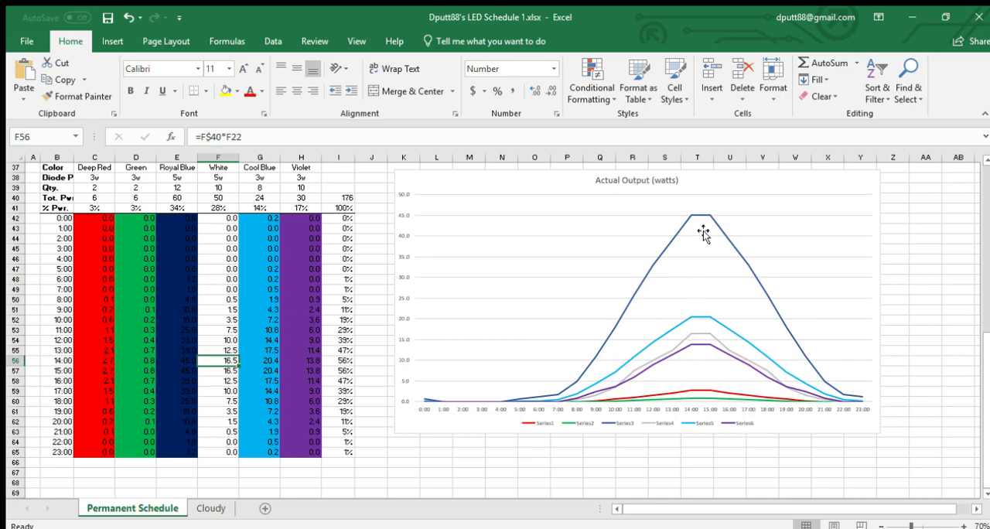
mouse_move(702, 257)
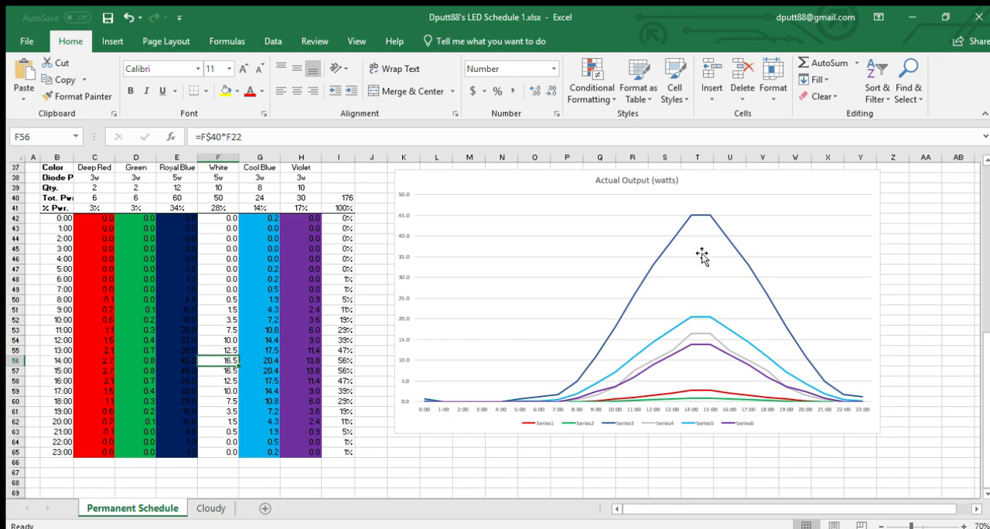
mouse_move(671, 380)
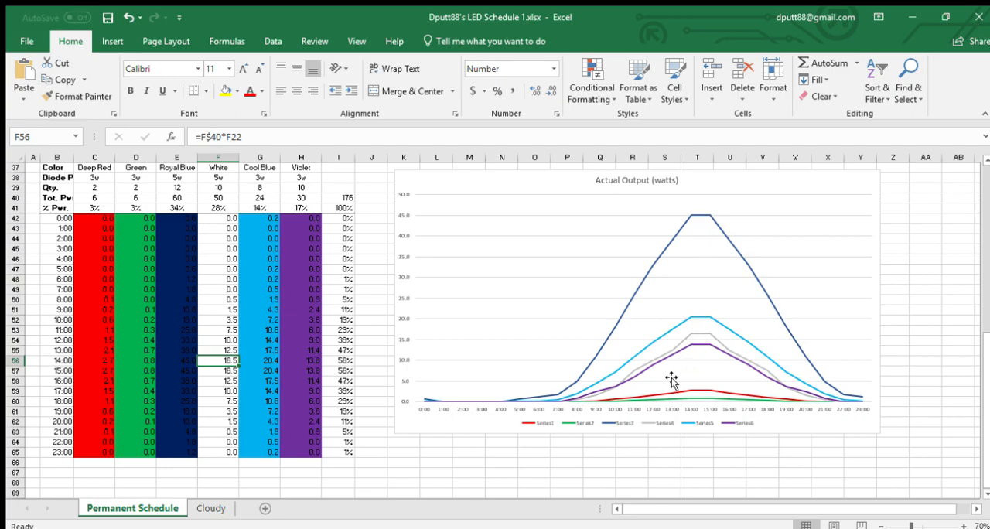
mouse_move(671, 381)
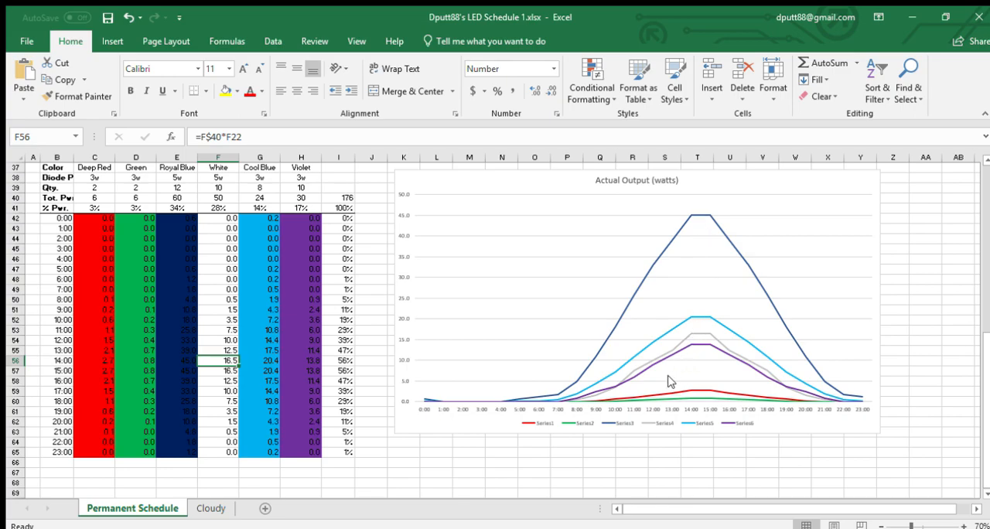
mouse_move(684, 338)
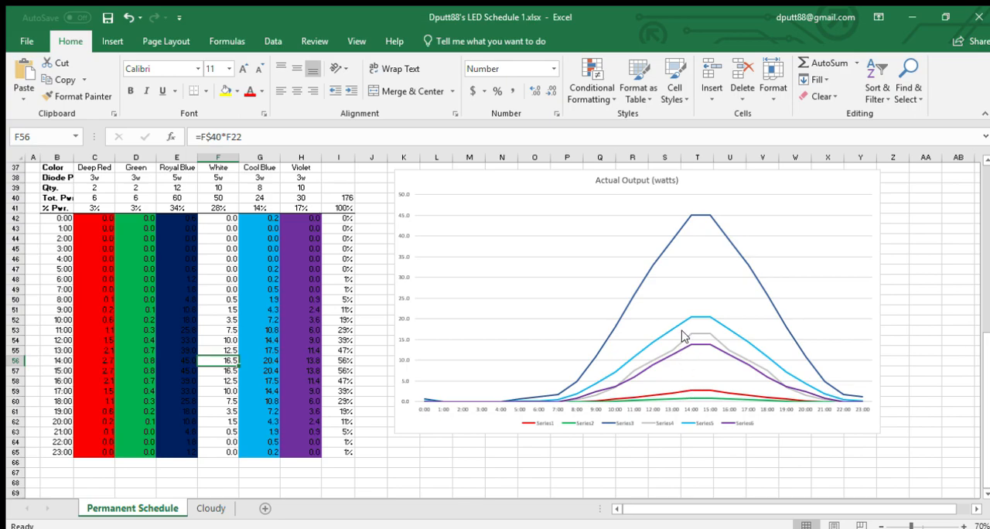
mouse_move(677, 343)
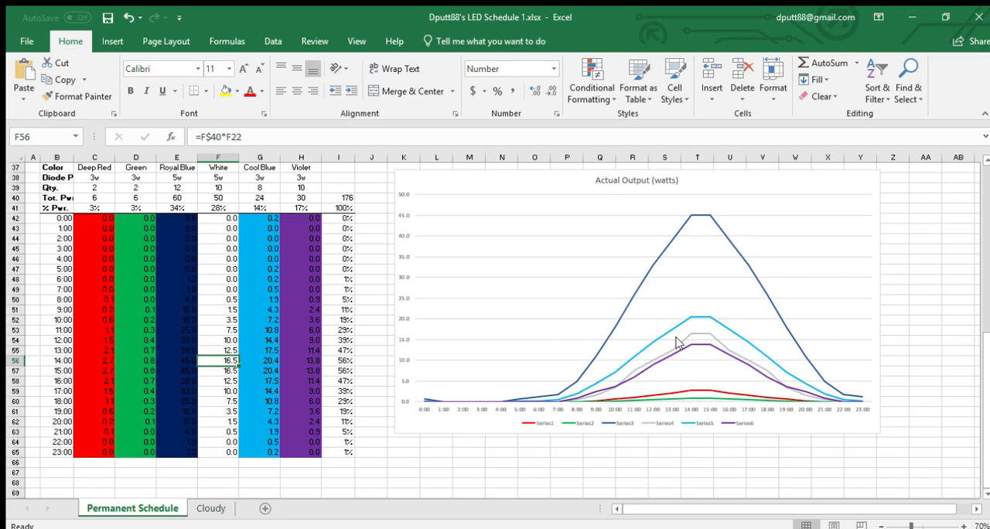
mouse_move(684, 339)
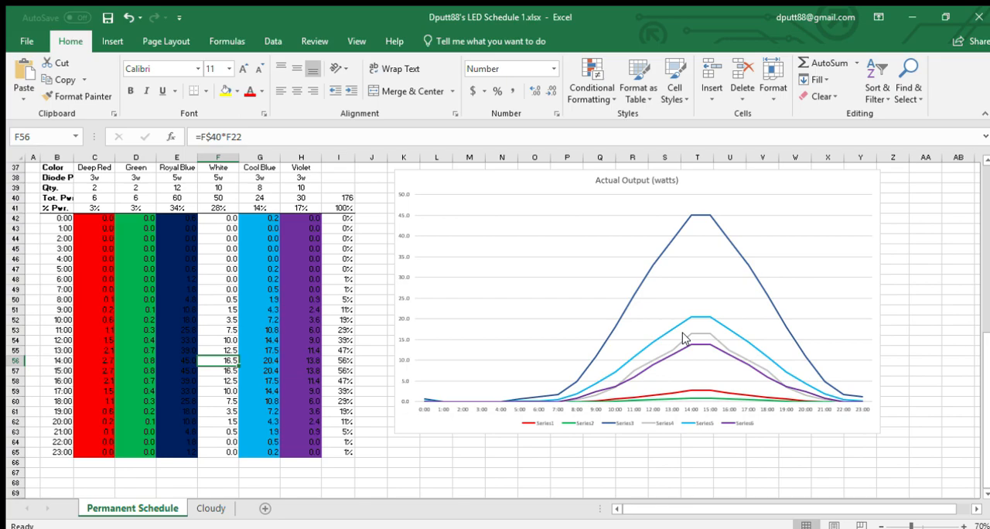
mouse_move(690, 343)
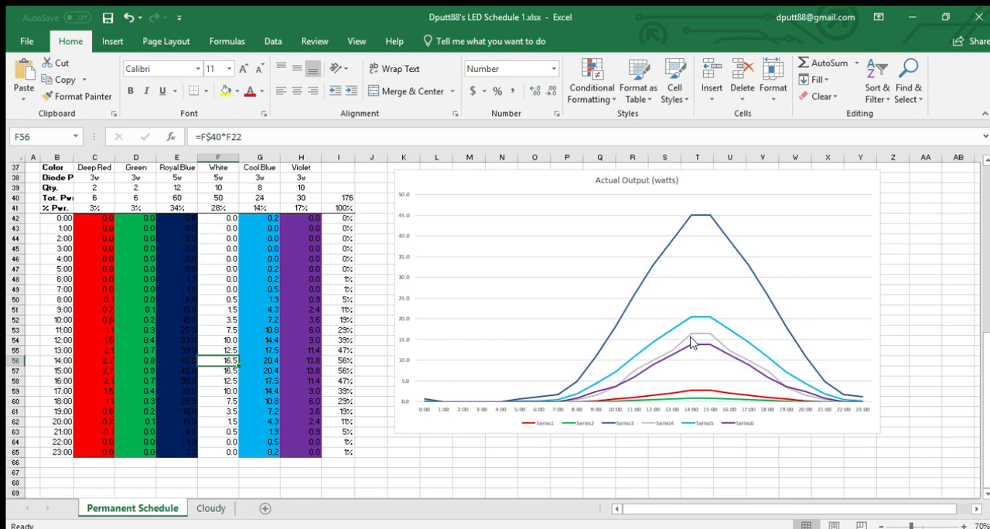
mouse_move(693, 339)
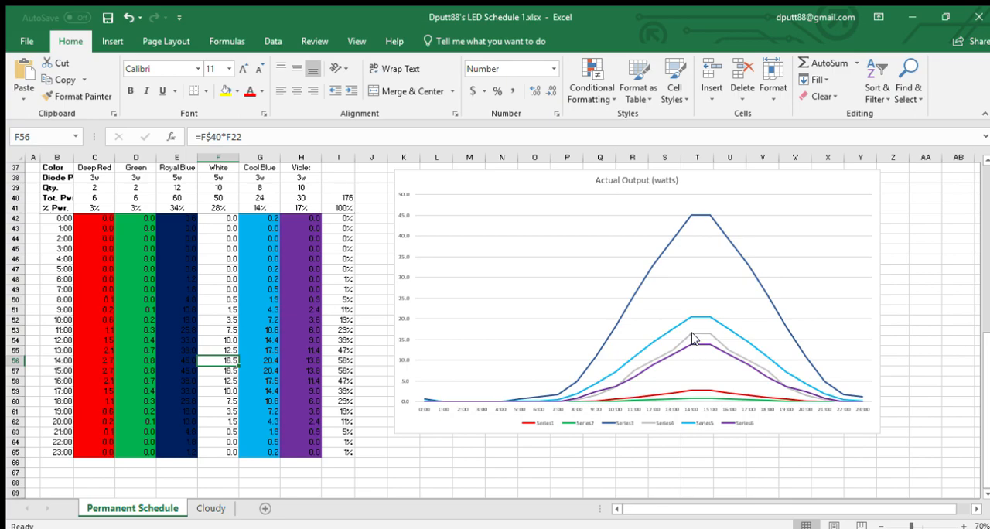
mouse_move(673, 363)
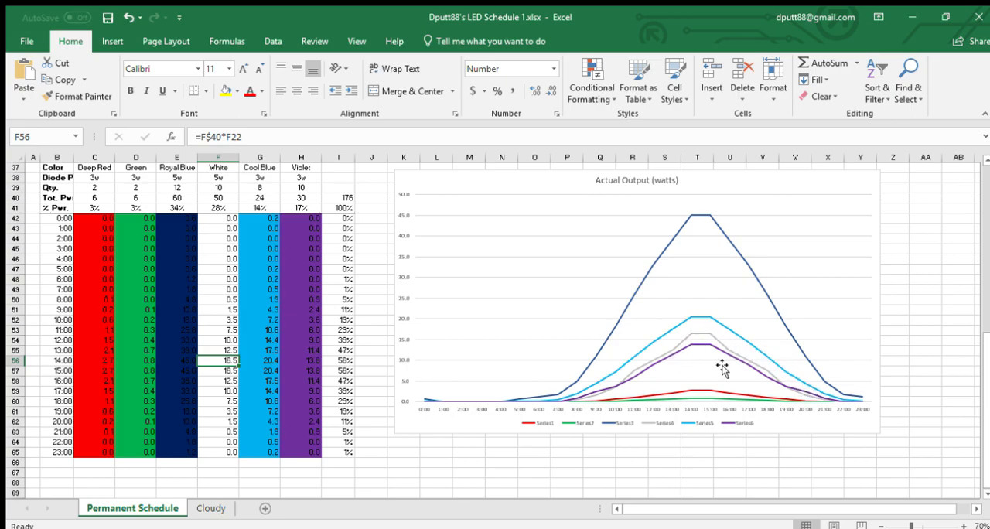
mouse_move(752, 378)
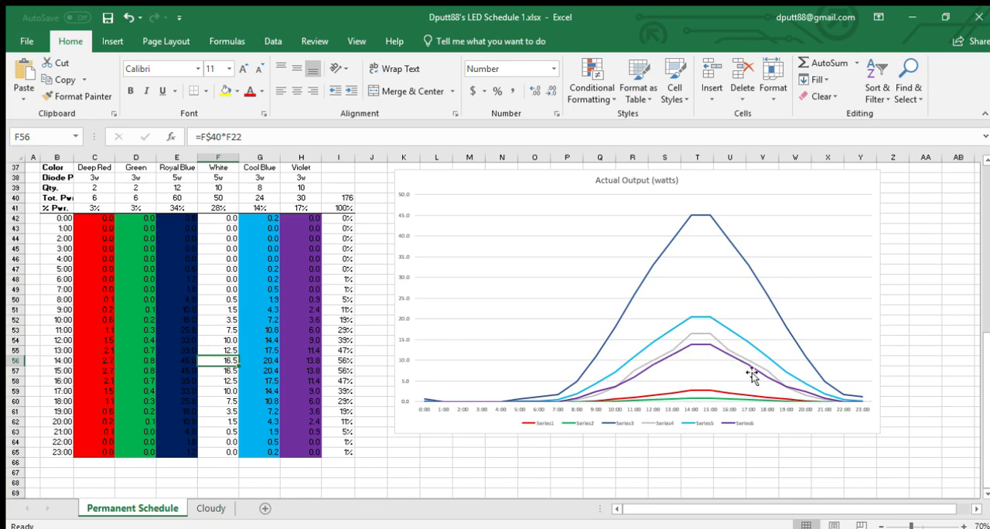
mouse_move(617, 381)
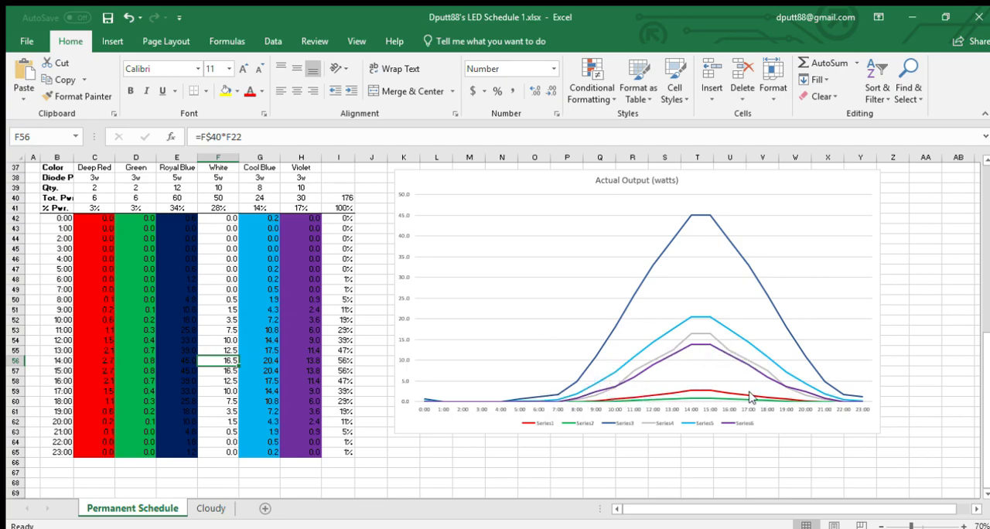
mouse_move(828, 399)
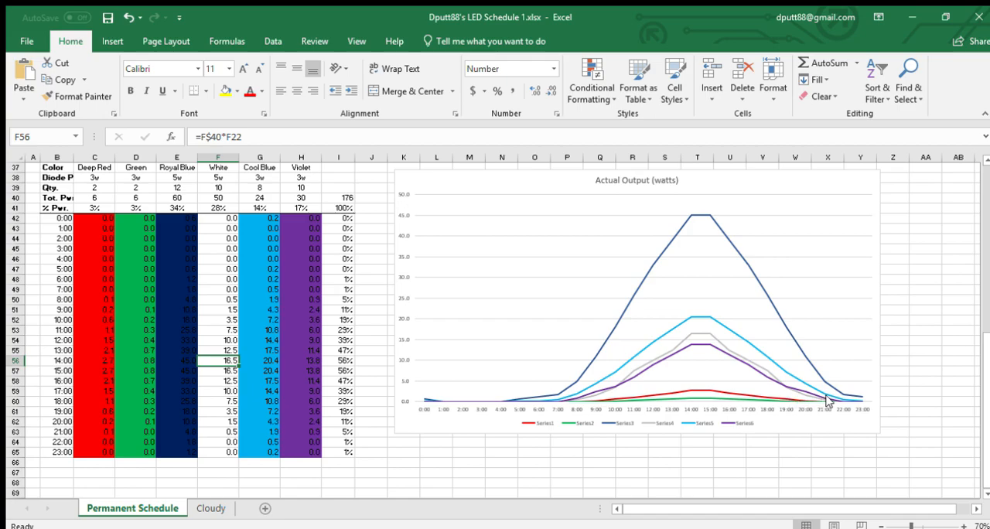
mouse_move(811, 396)
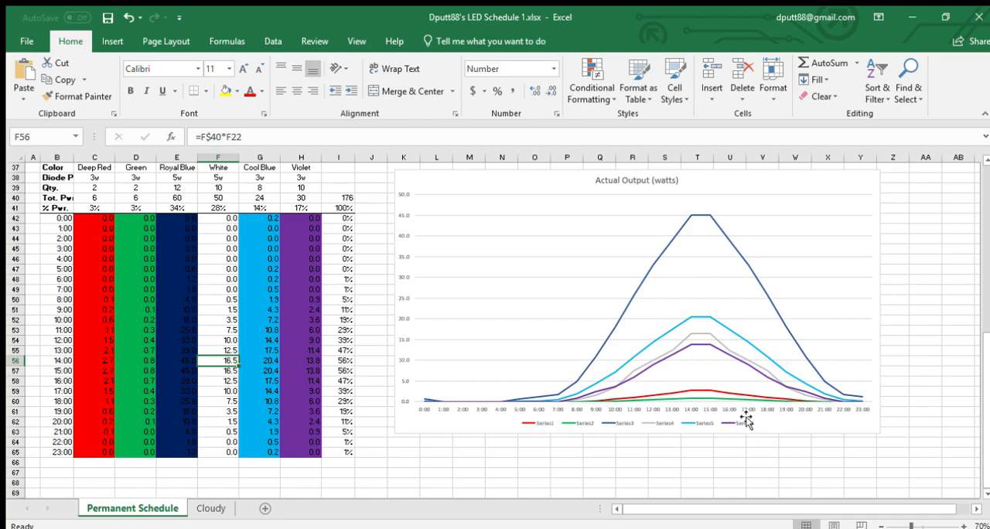
mouse_move(814, 415)
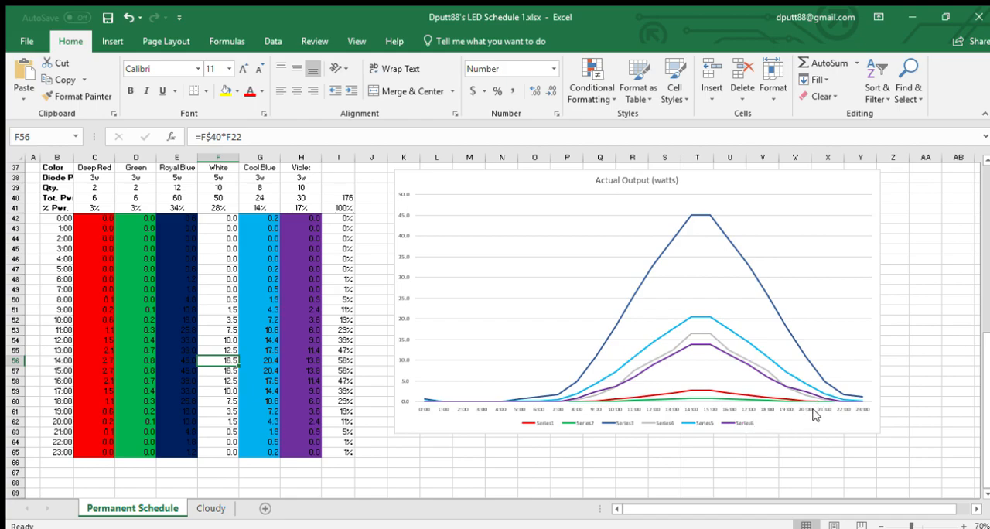
mouse_move(798, 421)
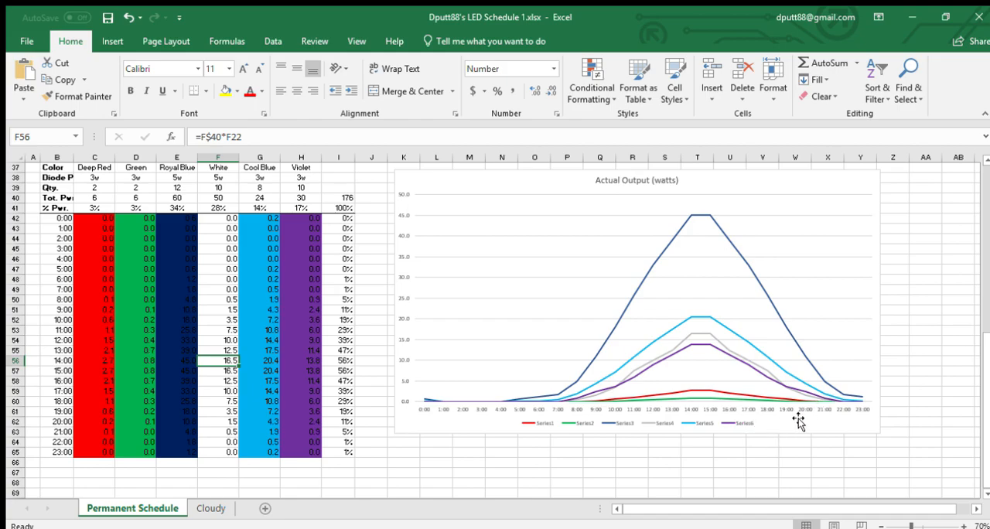
mouse_move(470, 406)
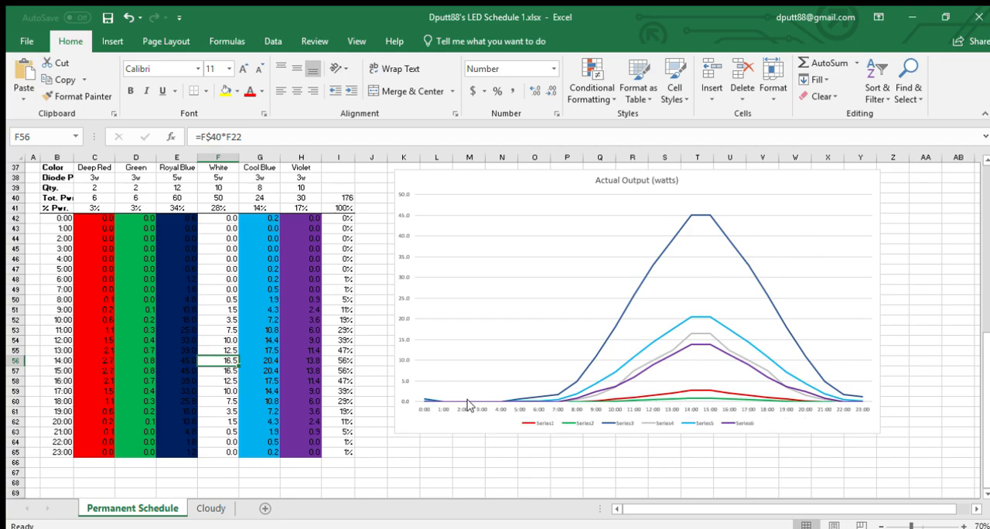
mouse_move(503, 401)
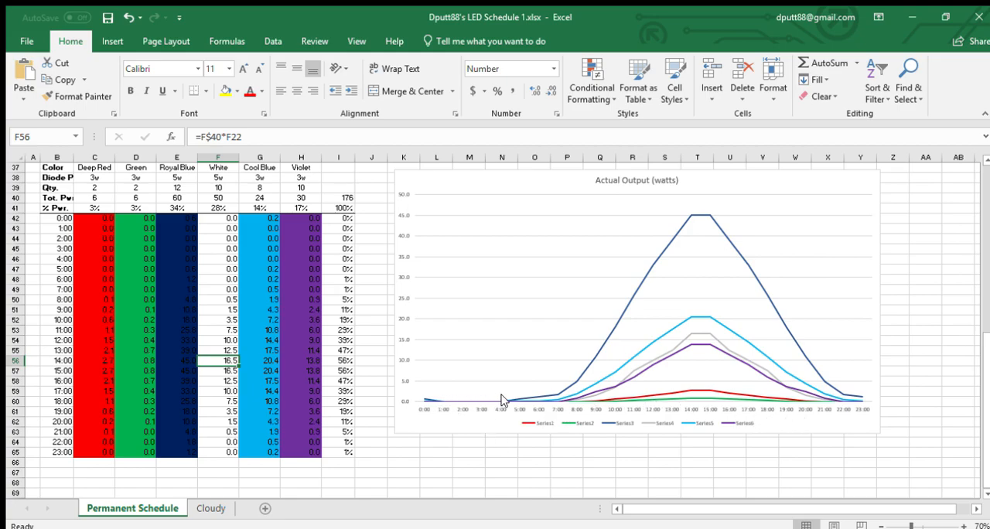
mouse_move(498, 409)
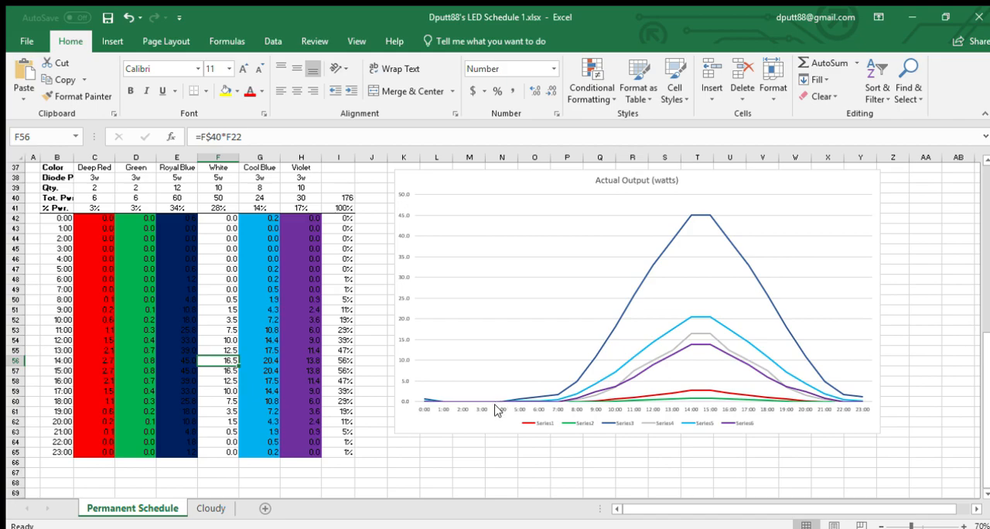
mouse_move(496, 438)
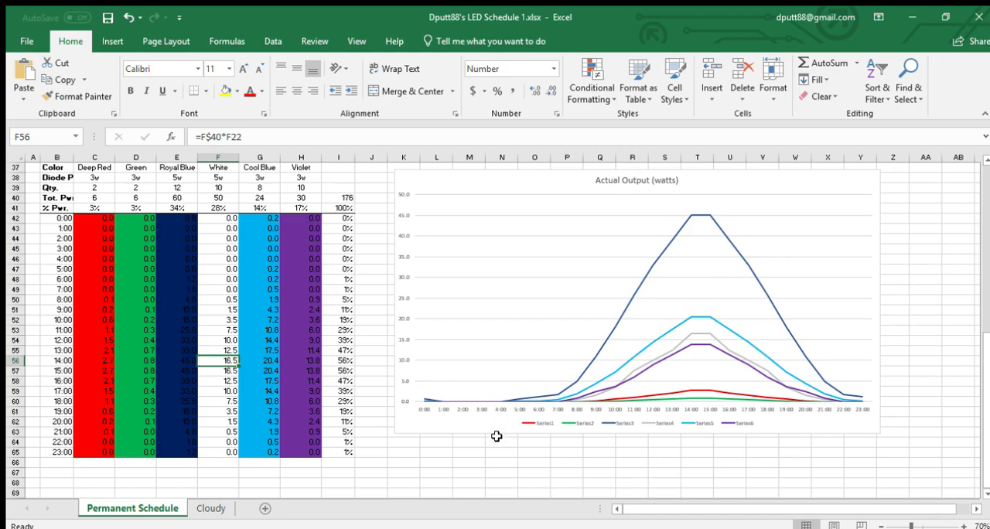
mouse_move(503, 440)
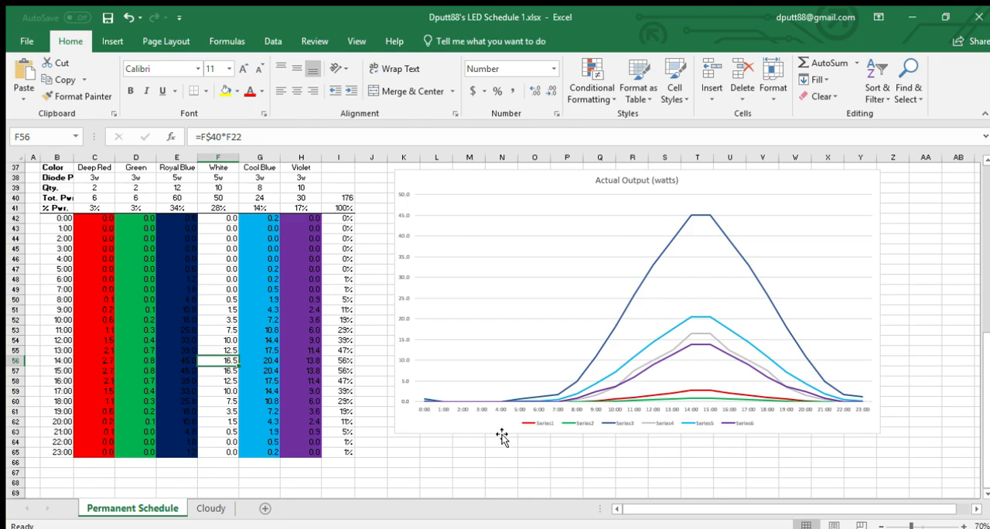
mouse_move(507, 426)
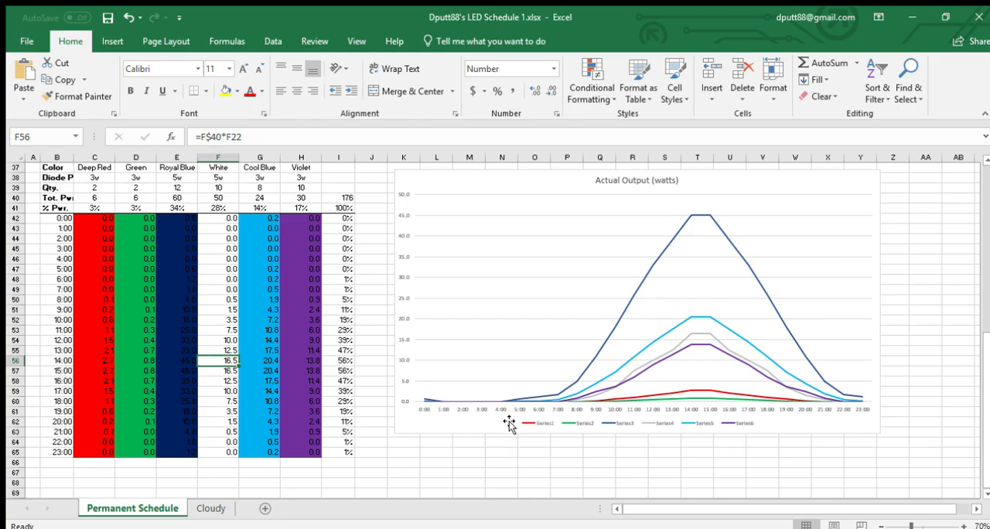
mouse_move(511, 412)
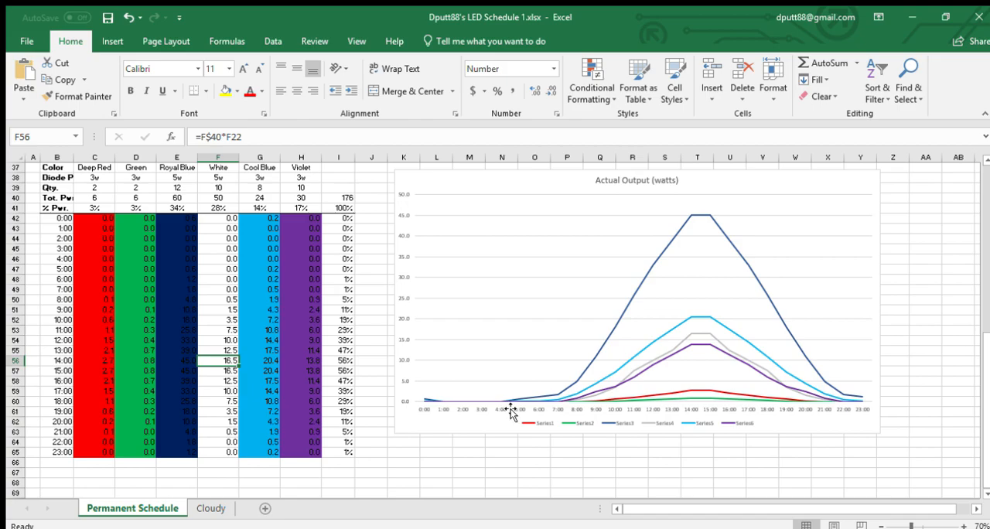
mouse_move(541, 395)
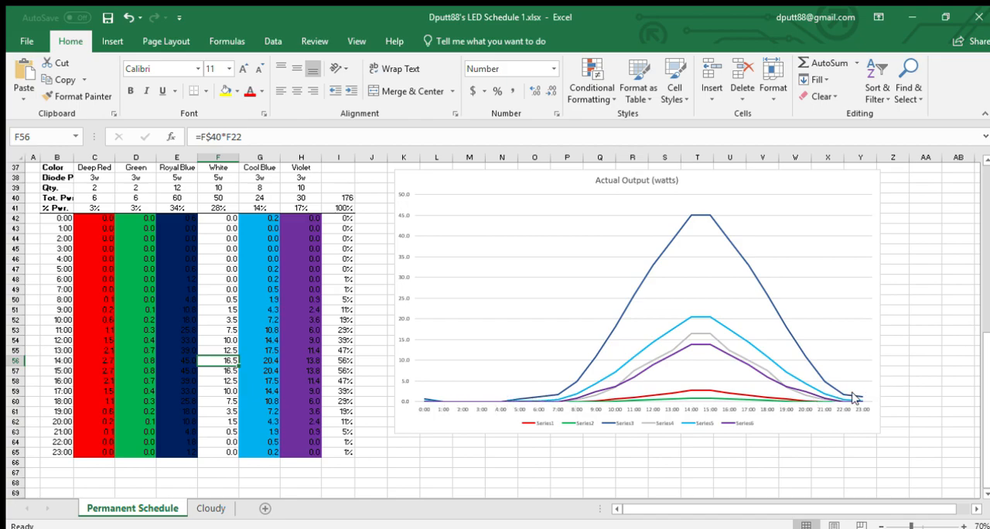
mouse_move(434, 408)
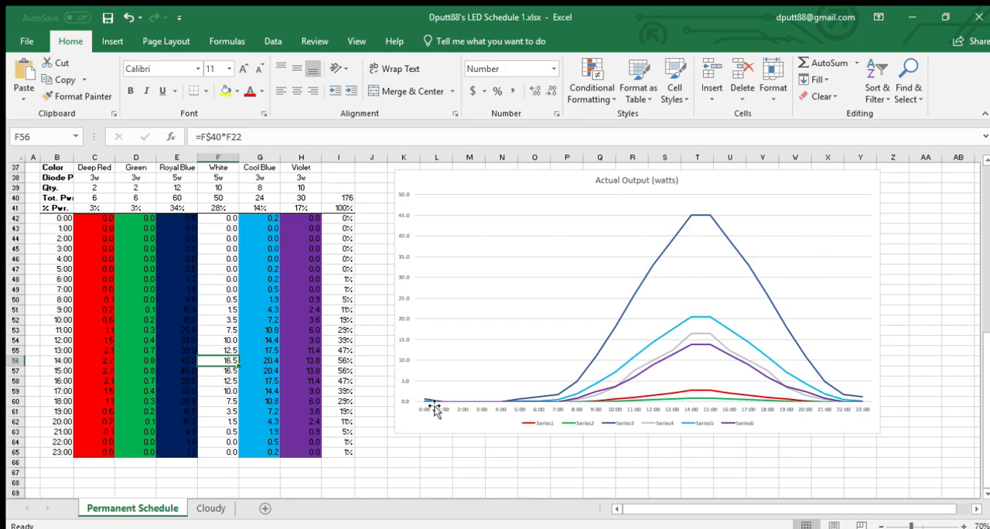
mouse_move(559, 420)
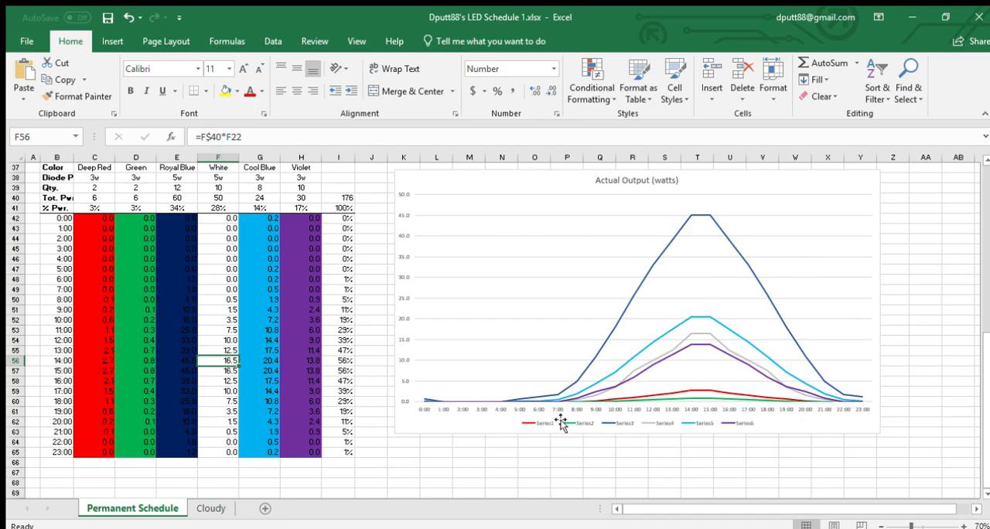
mouse_move(456, 405)
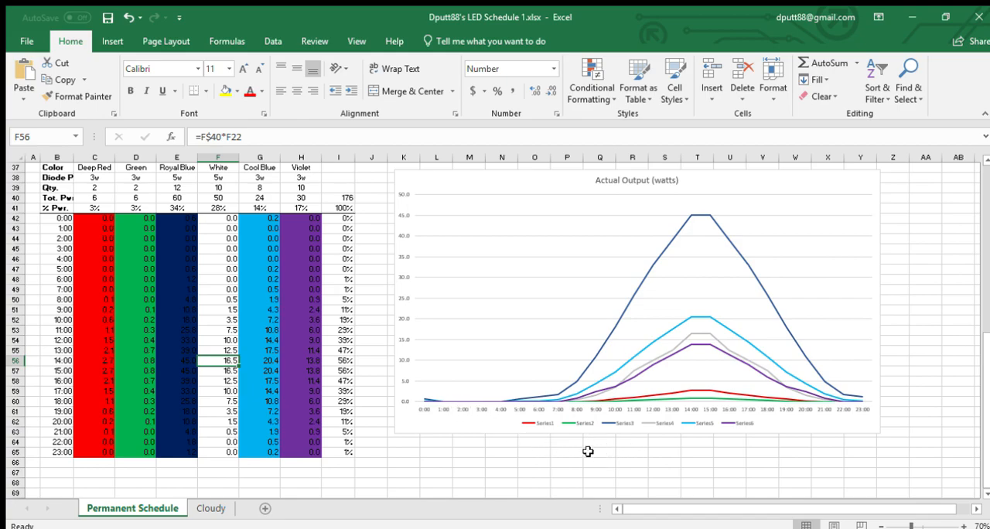
mouse_move(396, 393)
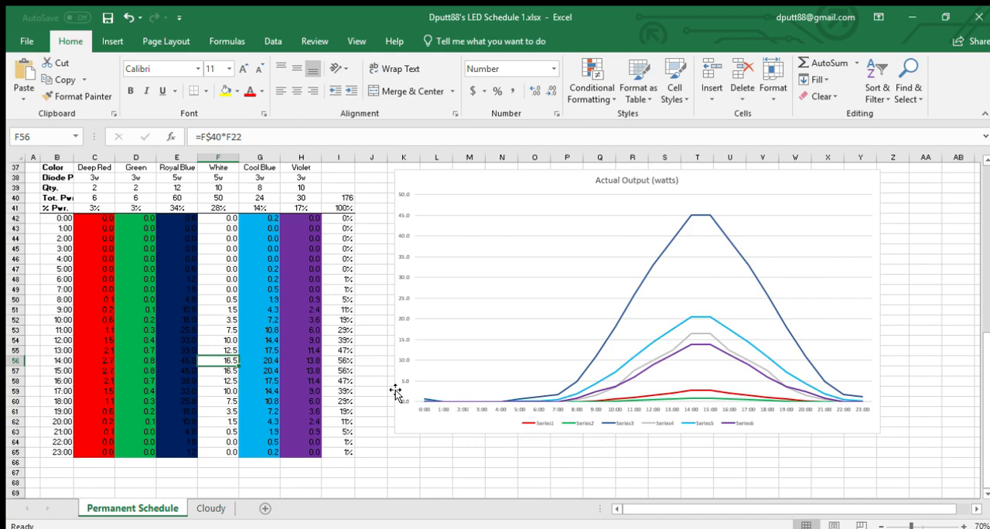
scroll(up, 3)
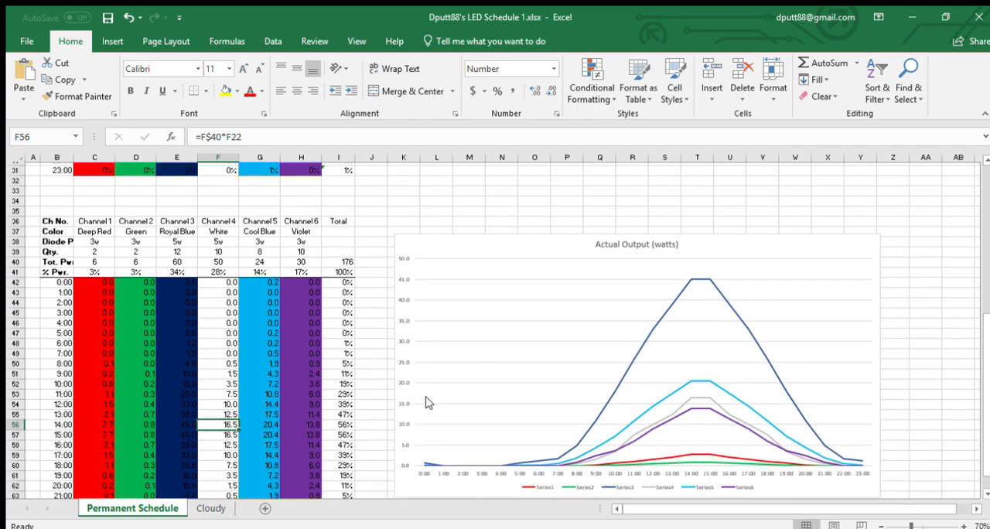
scroll(down, 3)
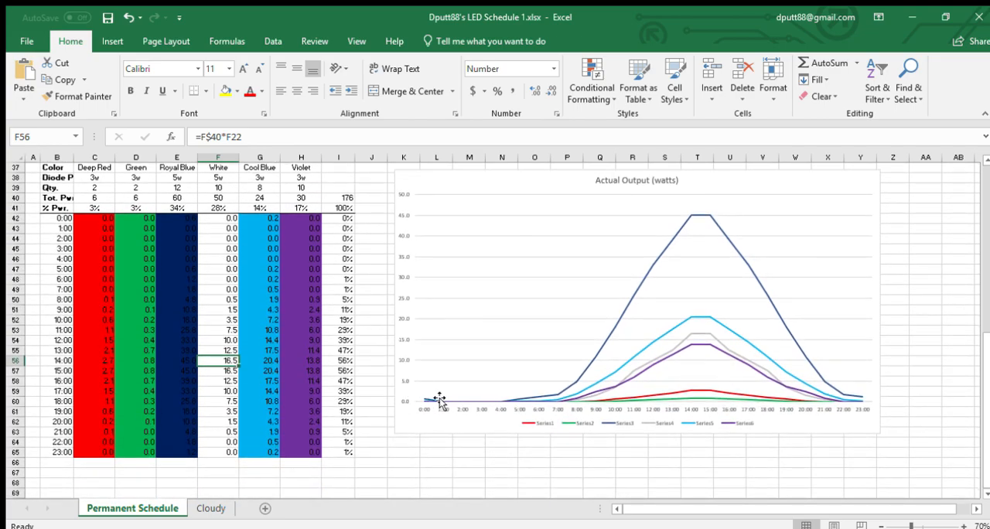
mouse_move(443, 401)
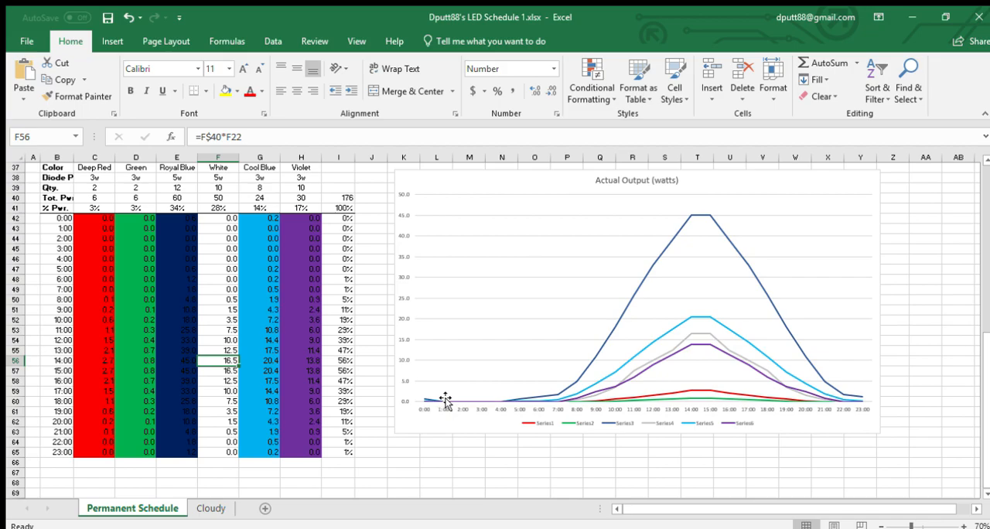
mouse_move(401, 358)
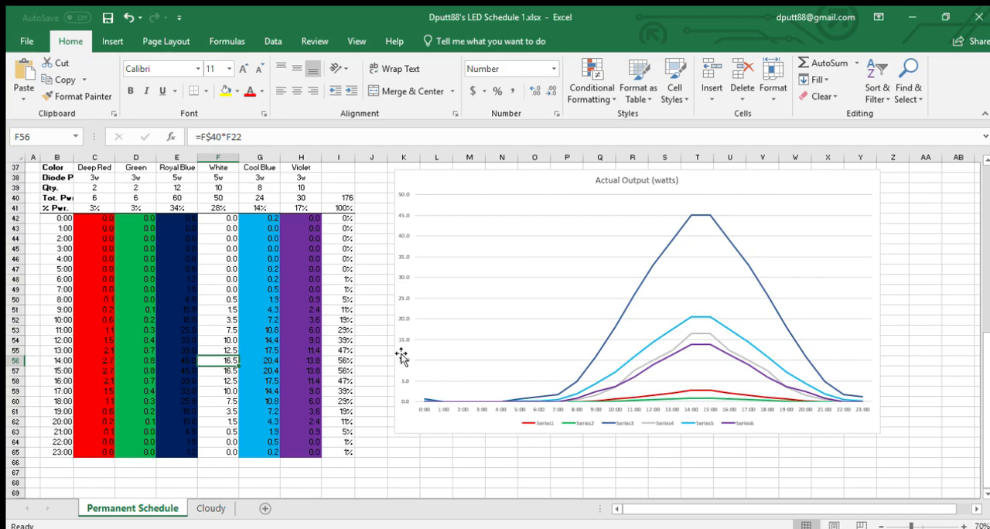
mouse_move(374, 350)
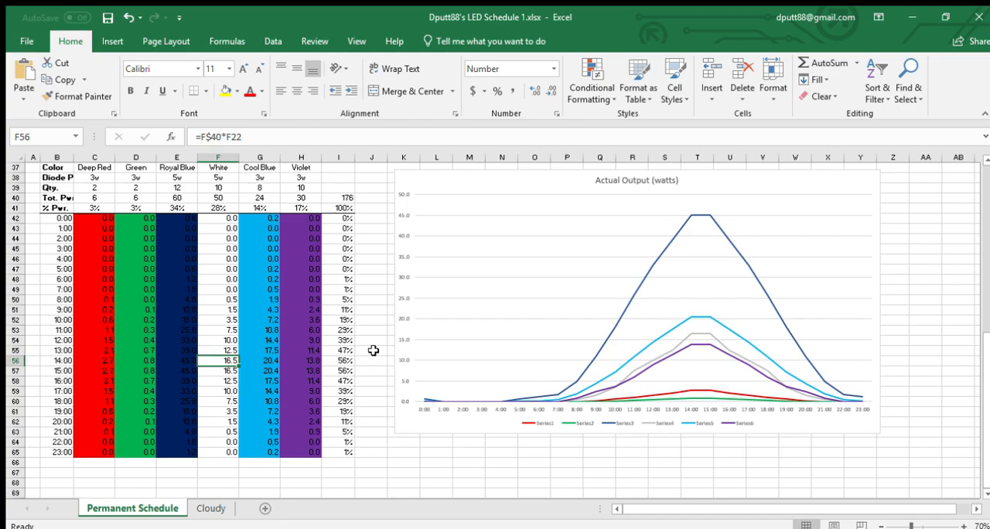
mouse_move(370, 359)
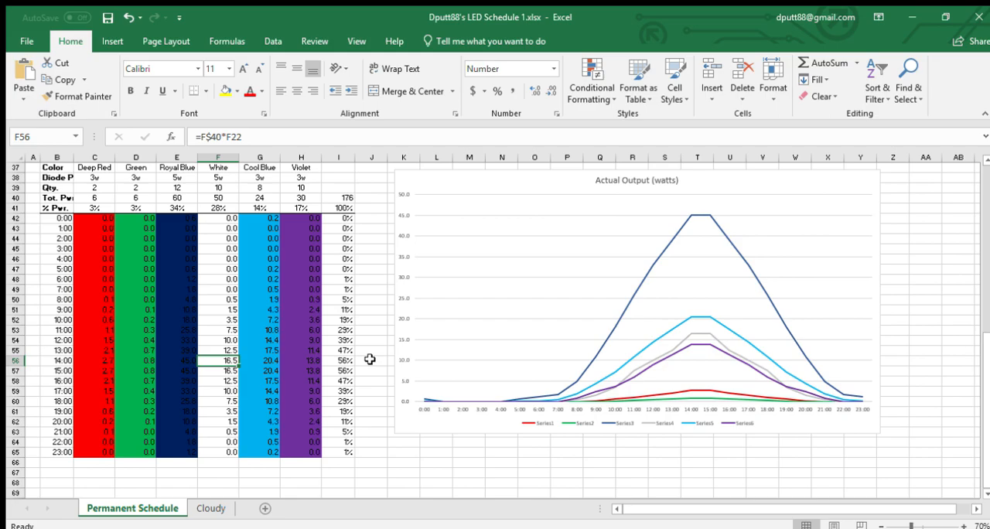
mouse_move(323, 362)
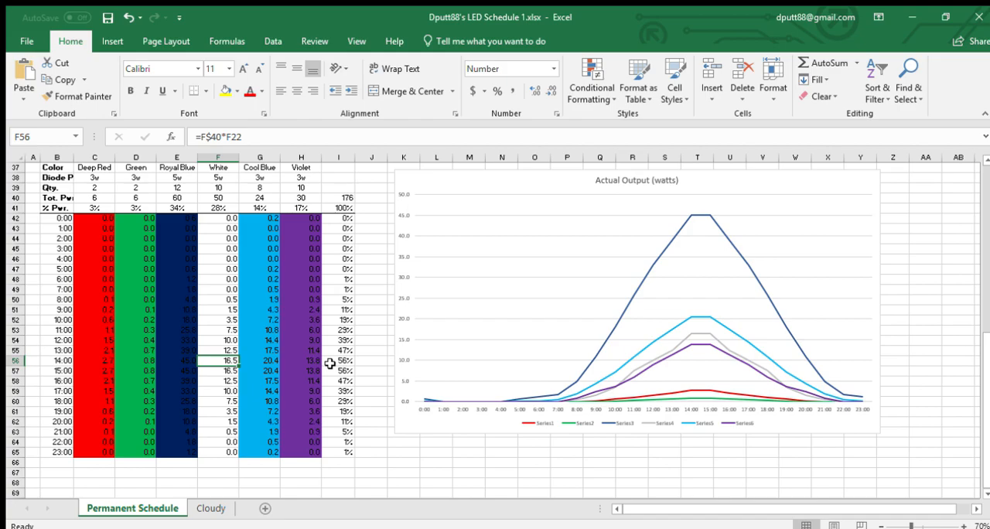
mouse_move(387, 370)
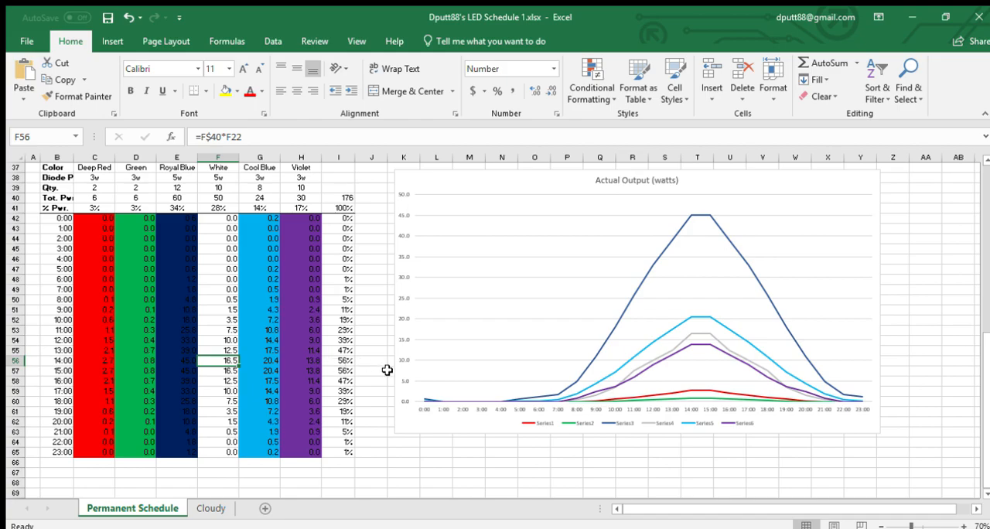
mouse_move(368, 365)
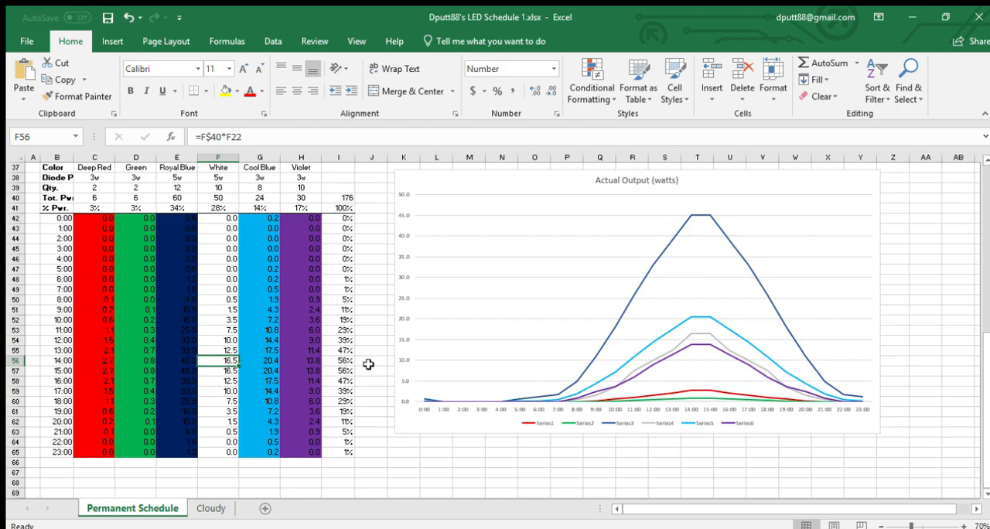
mouse_move(371, 380)
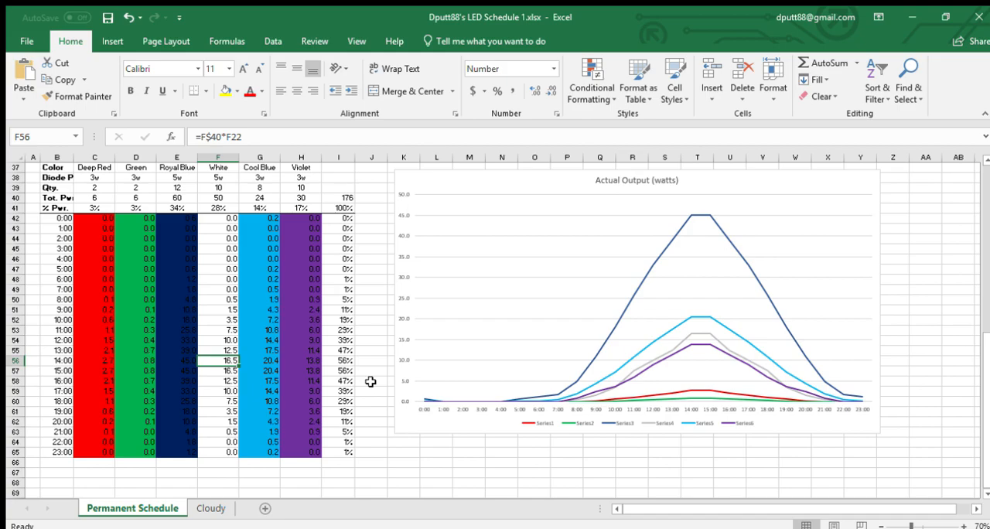
mouse_move(368, 390)
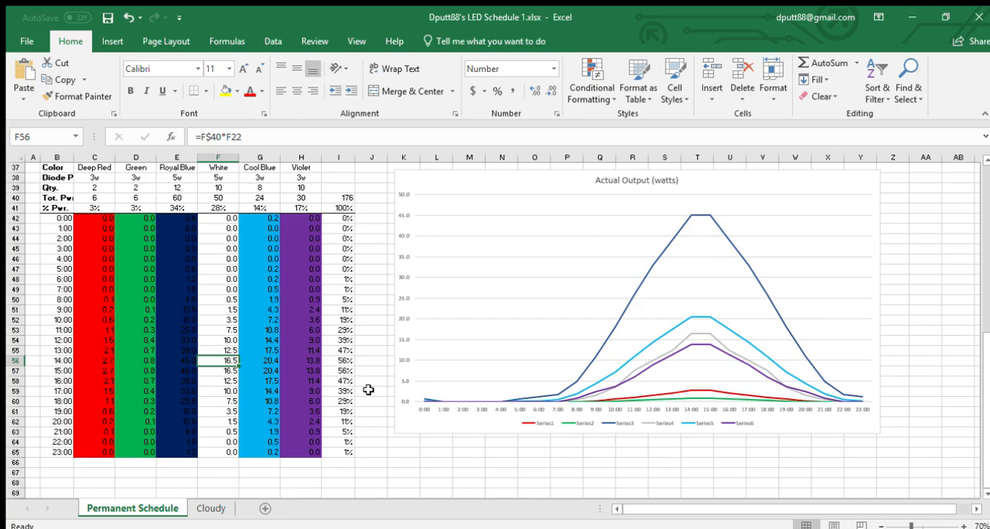
mouse_move(328, 395)
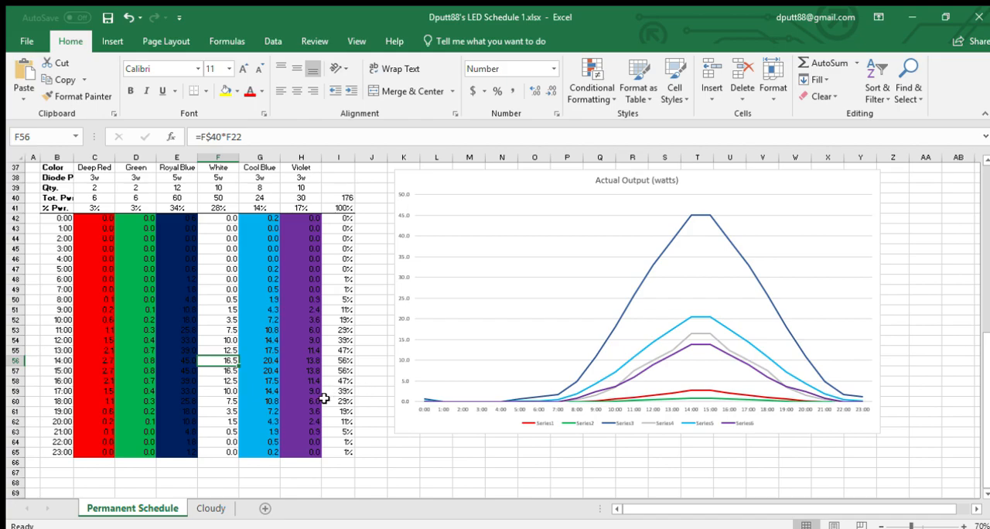
mouse_move(332, 392)
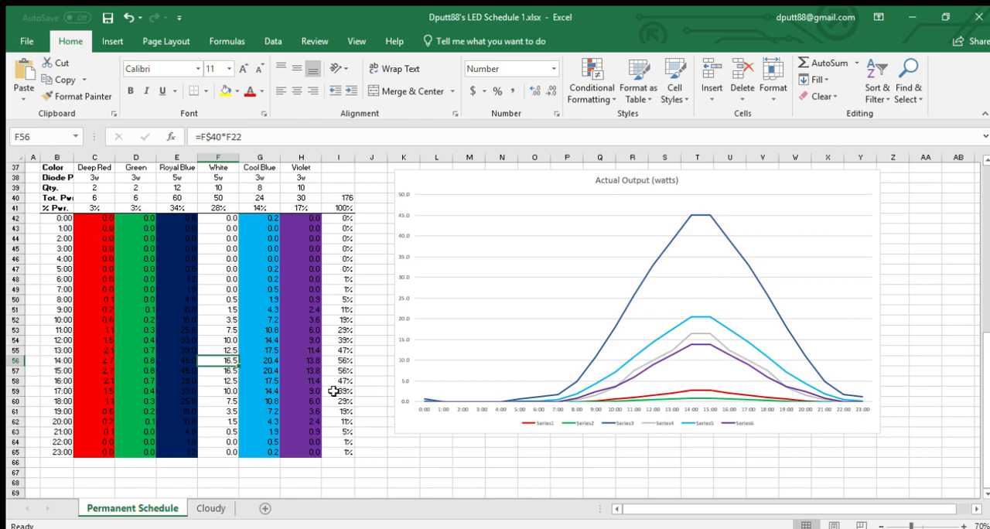